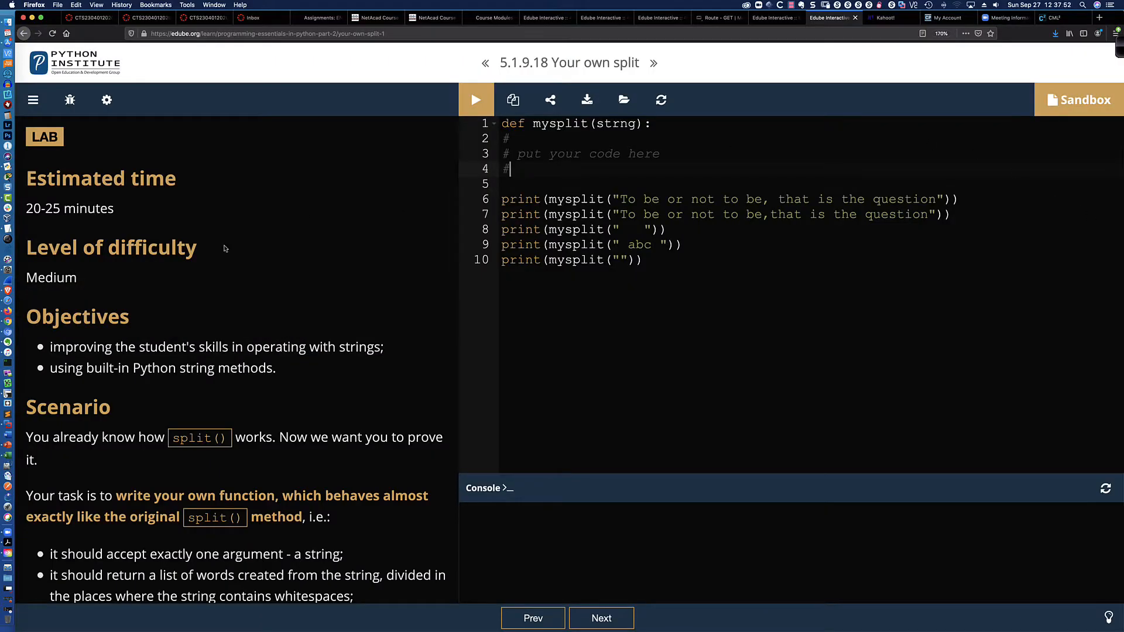
- Scroll through the lab page, highlighting the task sentence and the mysplit function header
scroll(down, 3)
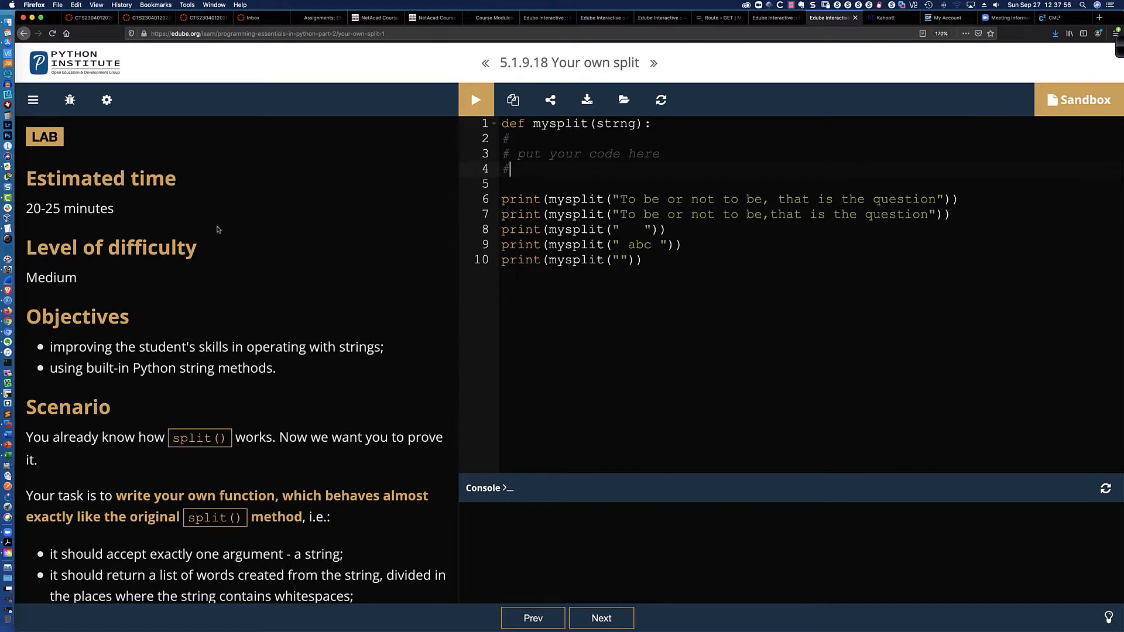
mouse_move(134, 223)
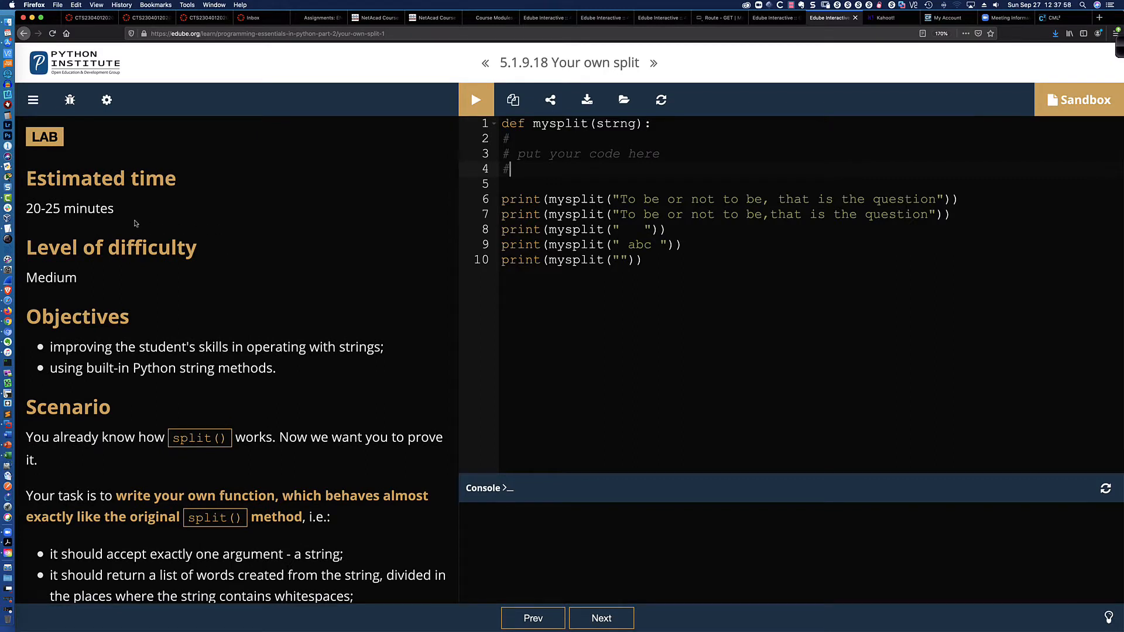
scroll(down, 3)
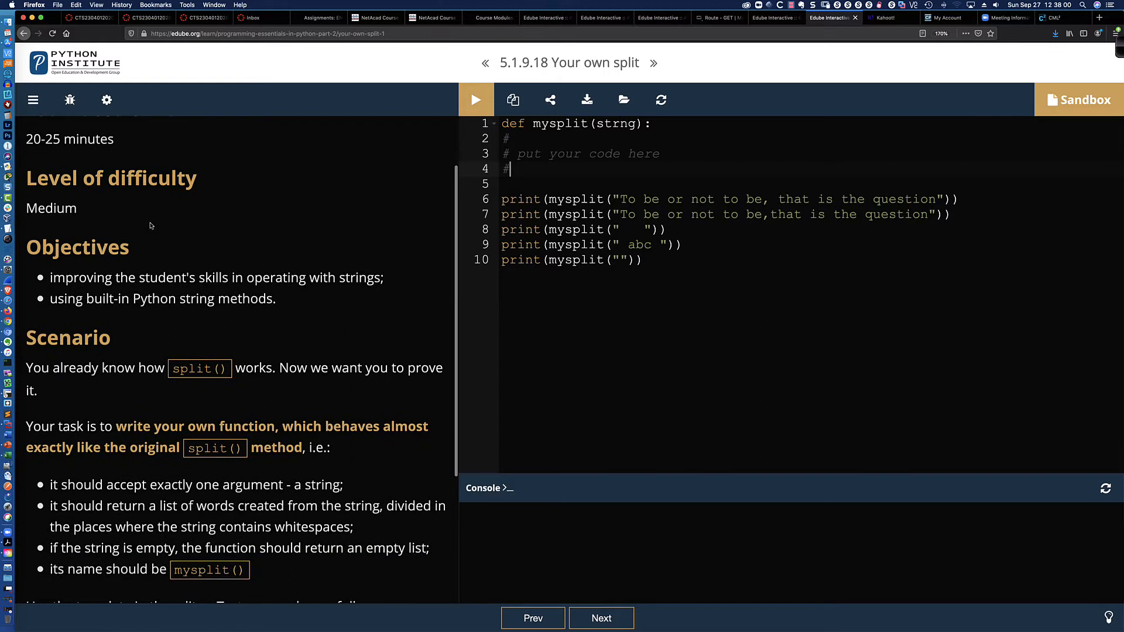
scroll(down, 3)
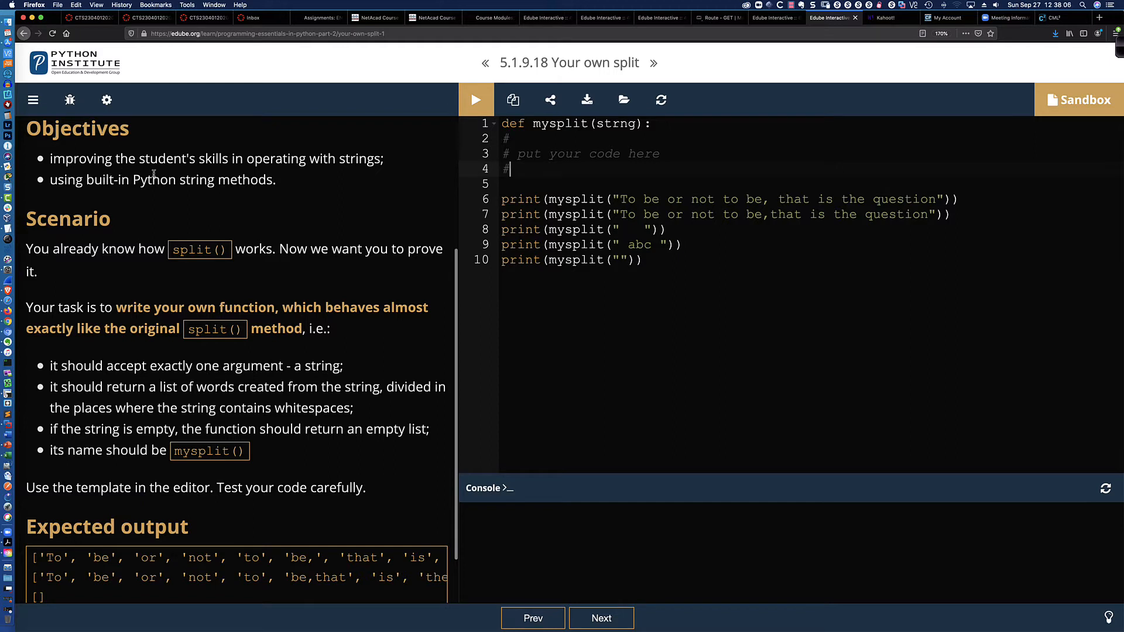
mouse_move(301, 175)
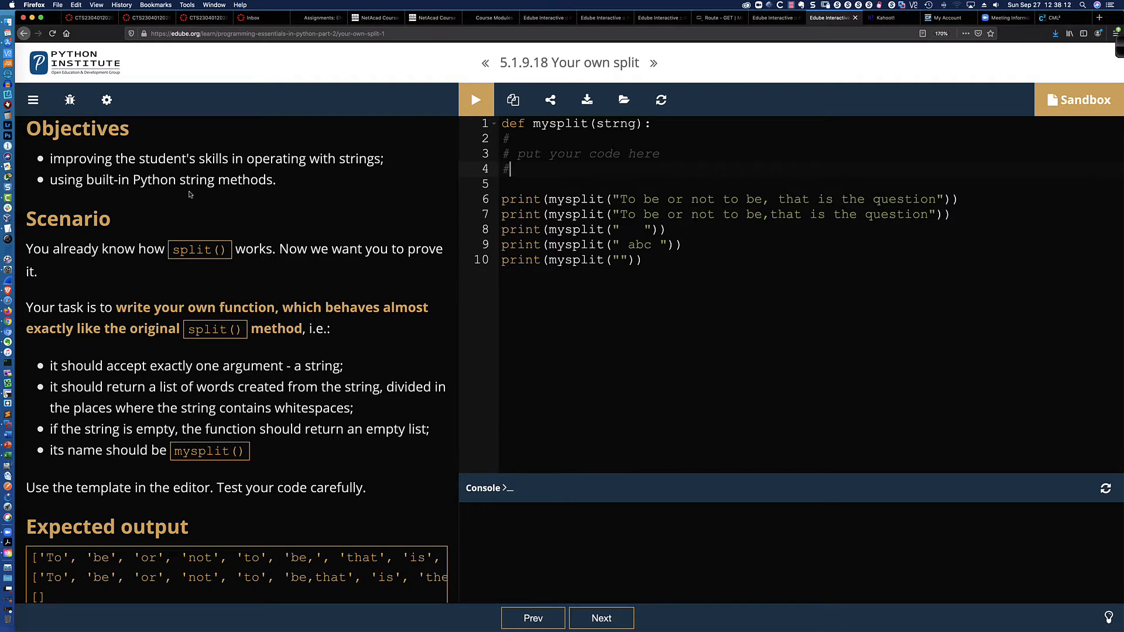
scroll(down, 3)
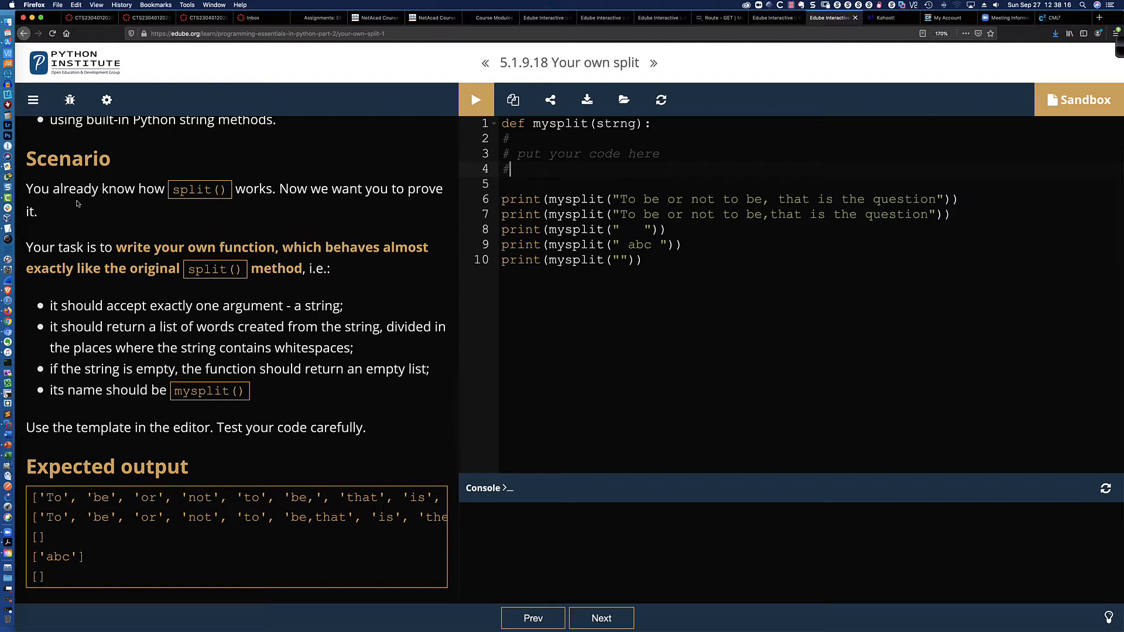
mouse_move(148, 208)
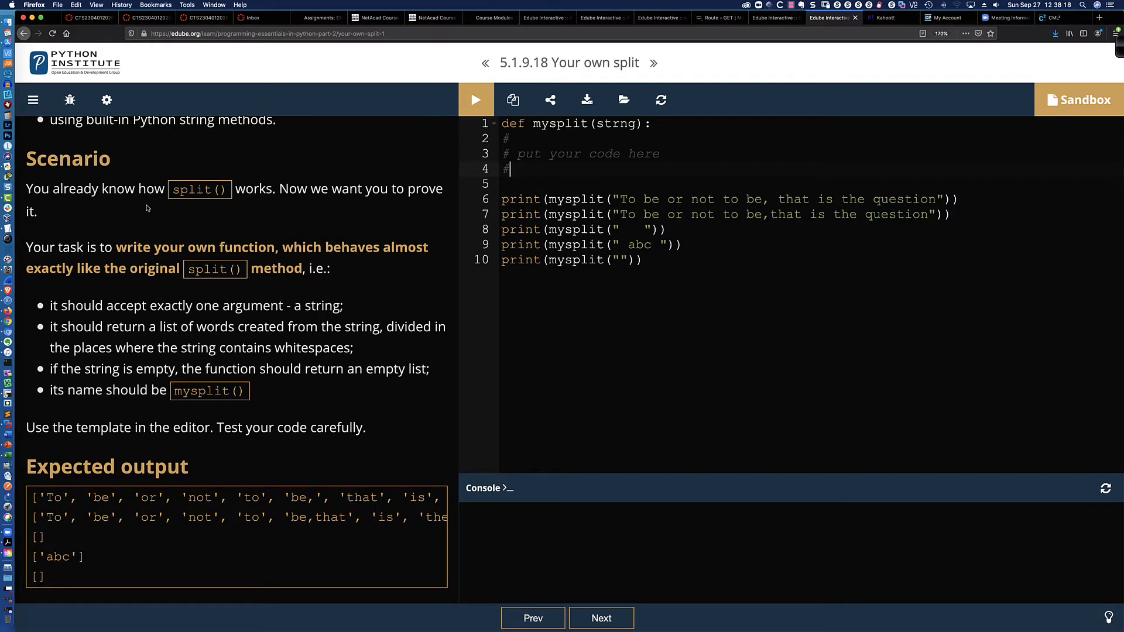
mouse_move(174, 210)
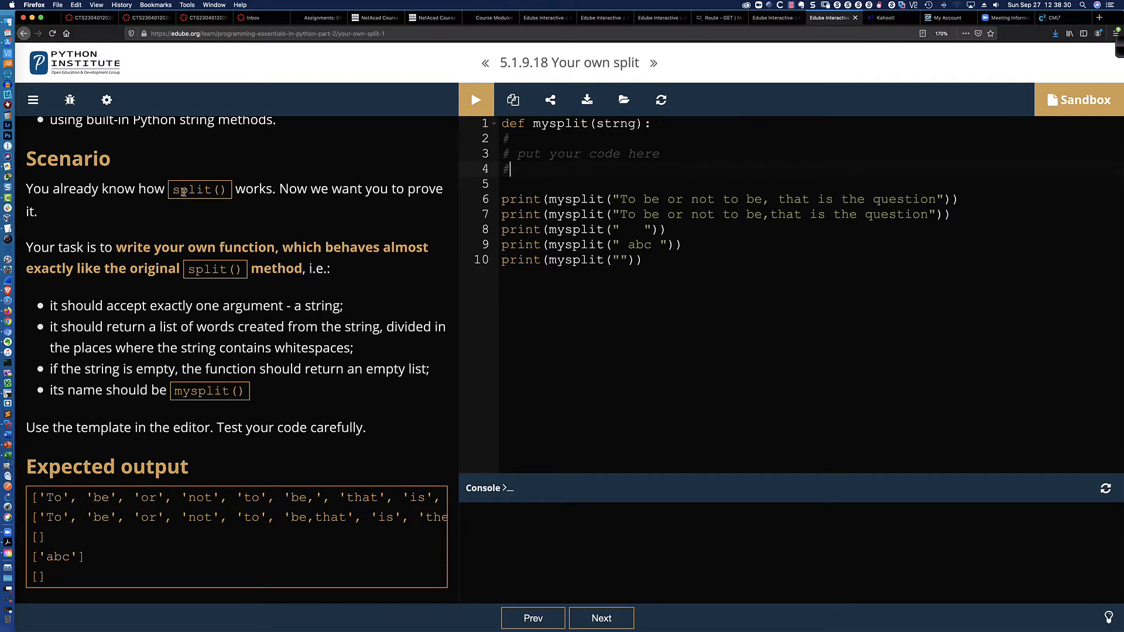
mouse_move(260, 197)
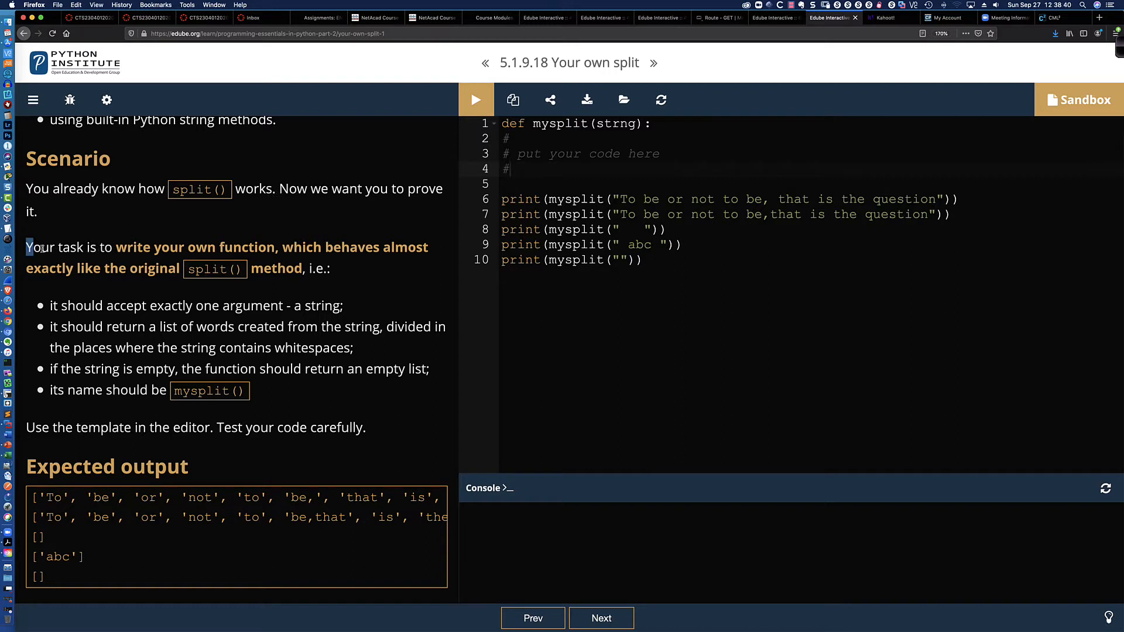
drag(25, 247, 282, 247)
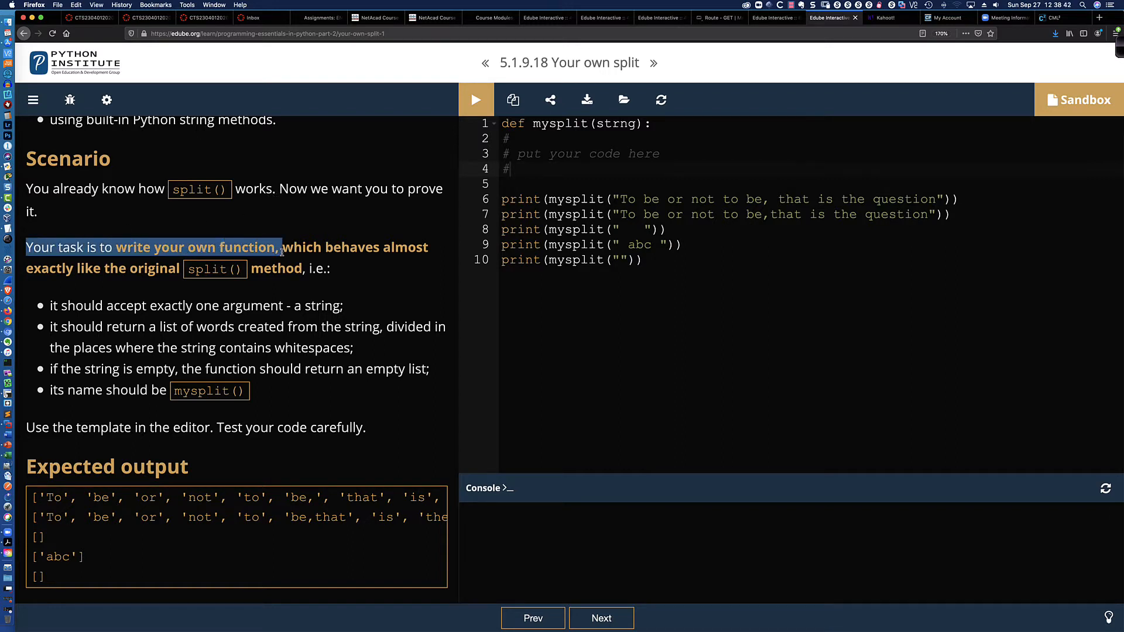
drag(280, 246, 329, 269)
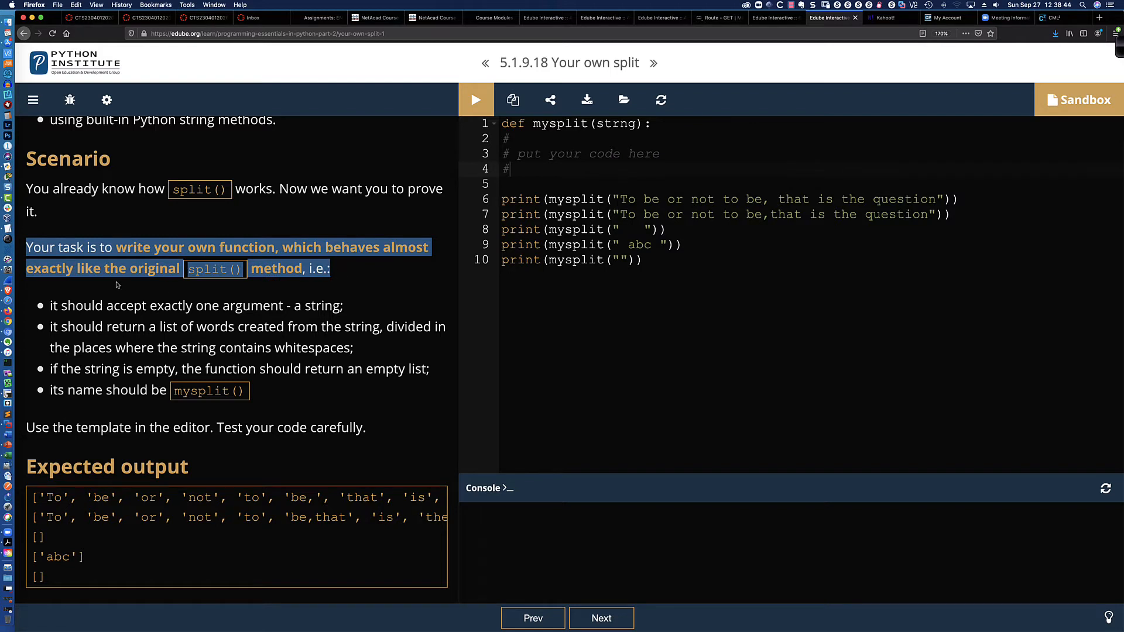
mouse_move(158, 282)
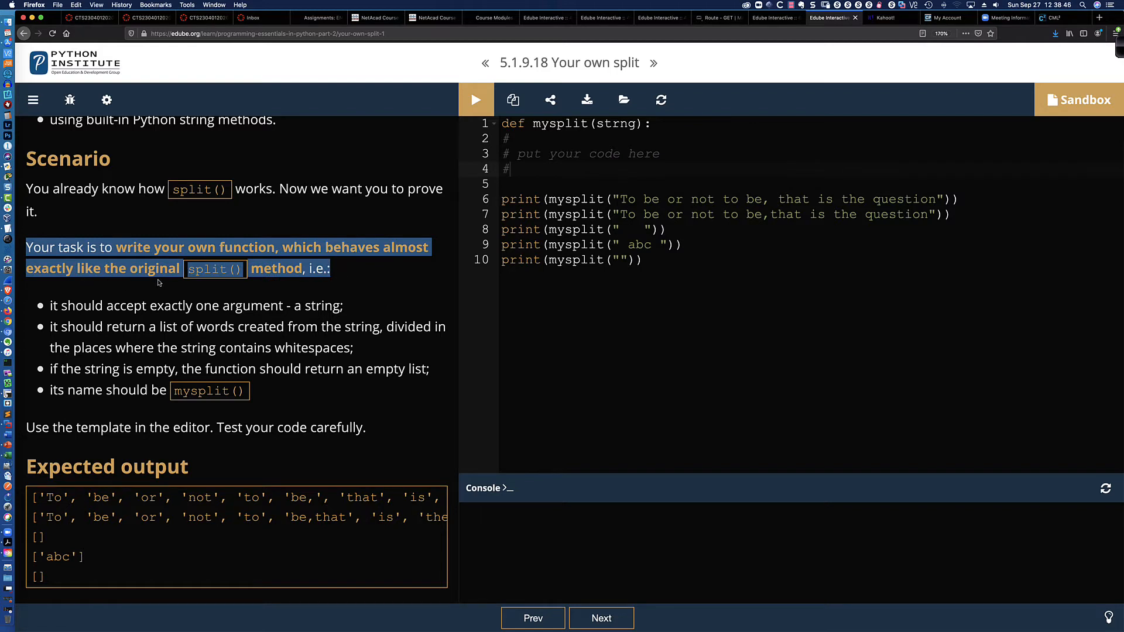
click(338, 273)
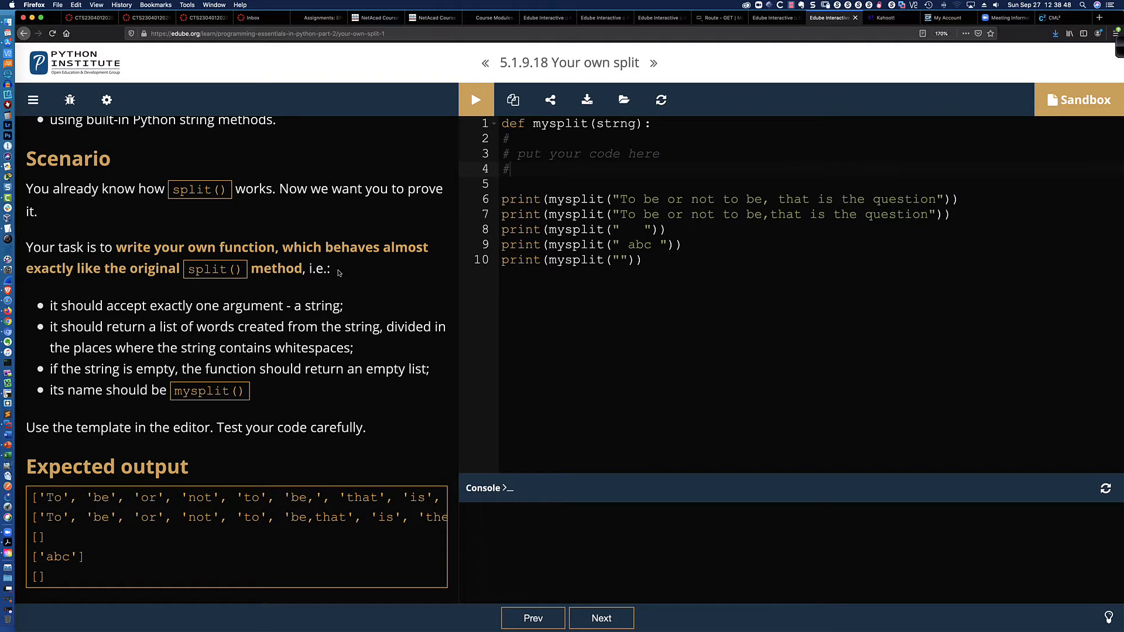
mouse_move(332, 269)
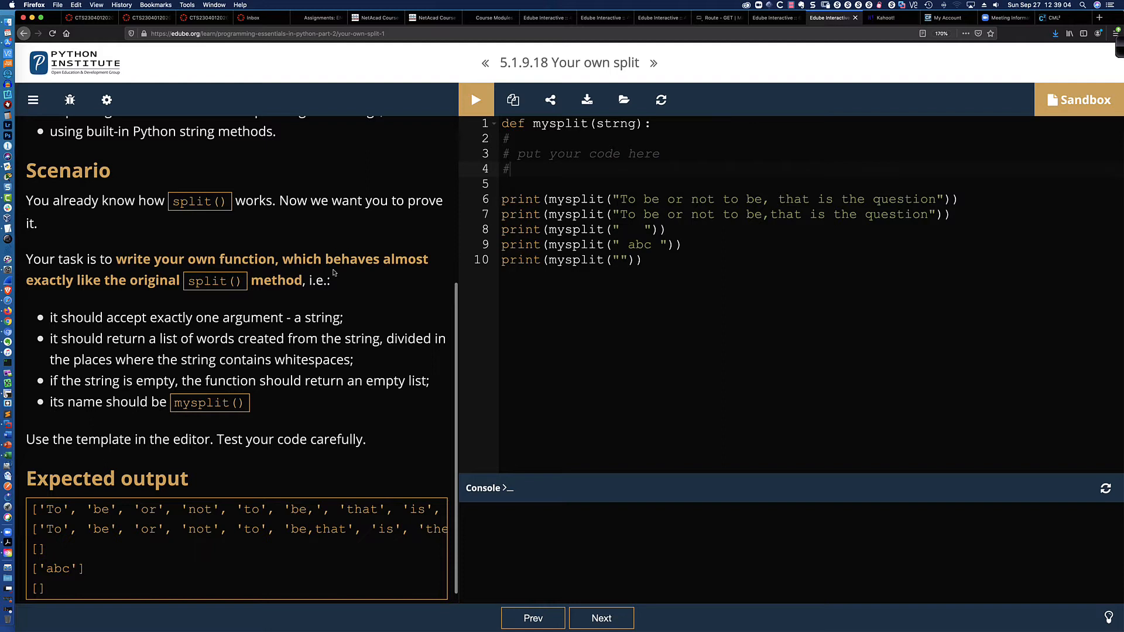
scroll(down, 3)
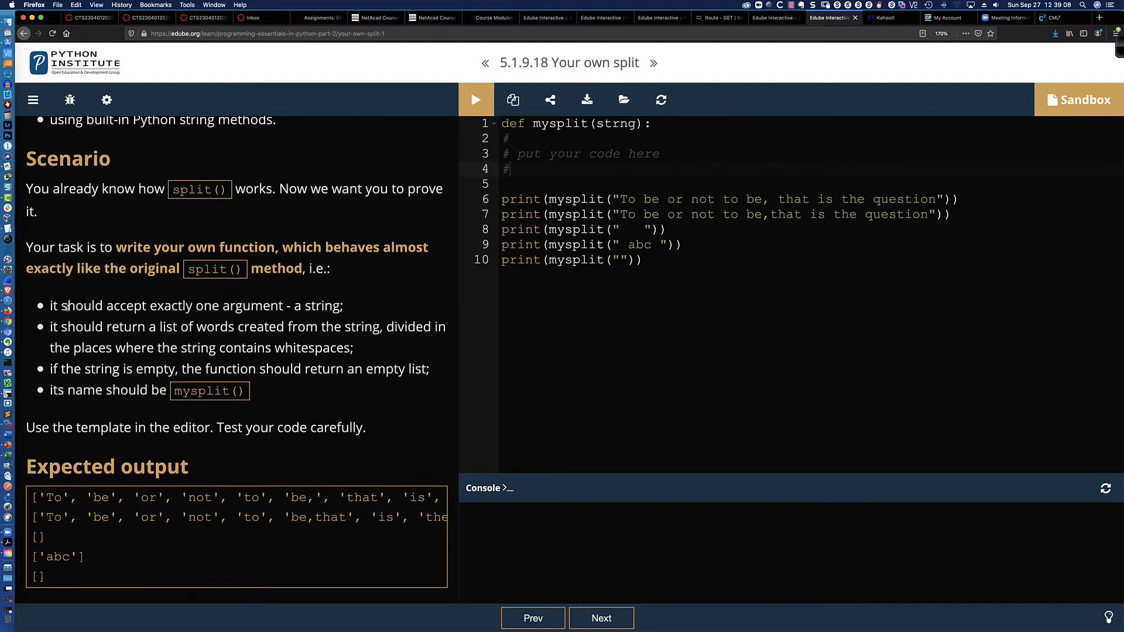
mouse_move(342, 310)
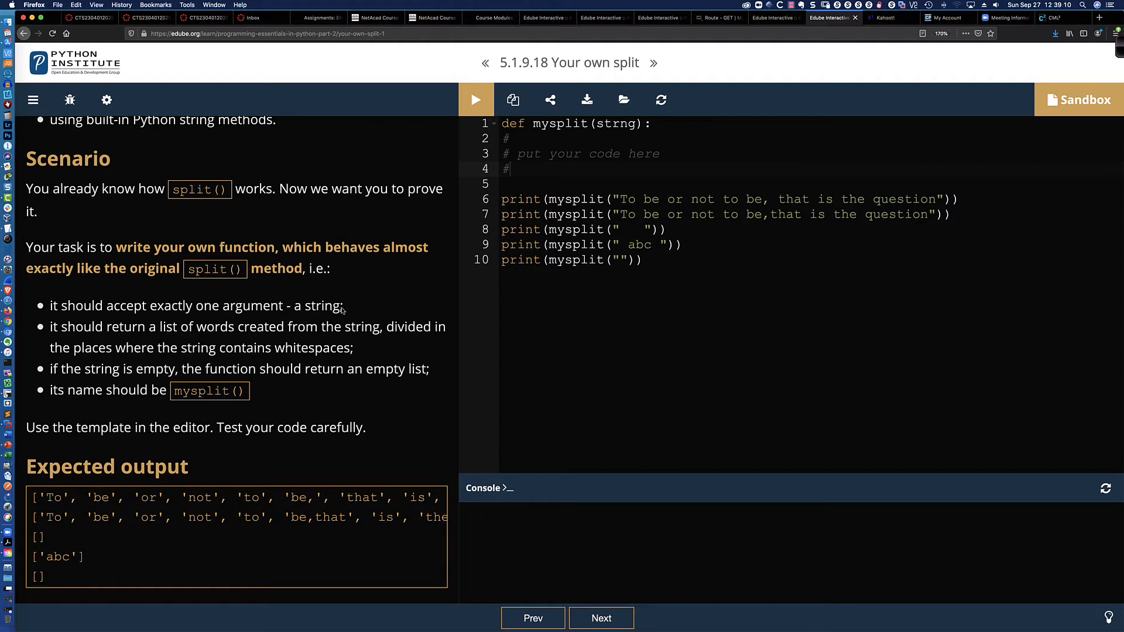
drag(82, 306, 343, 306)
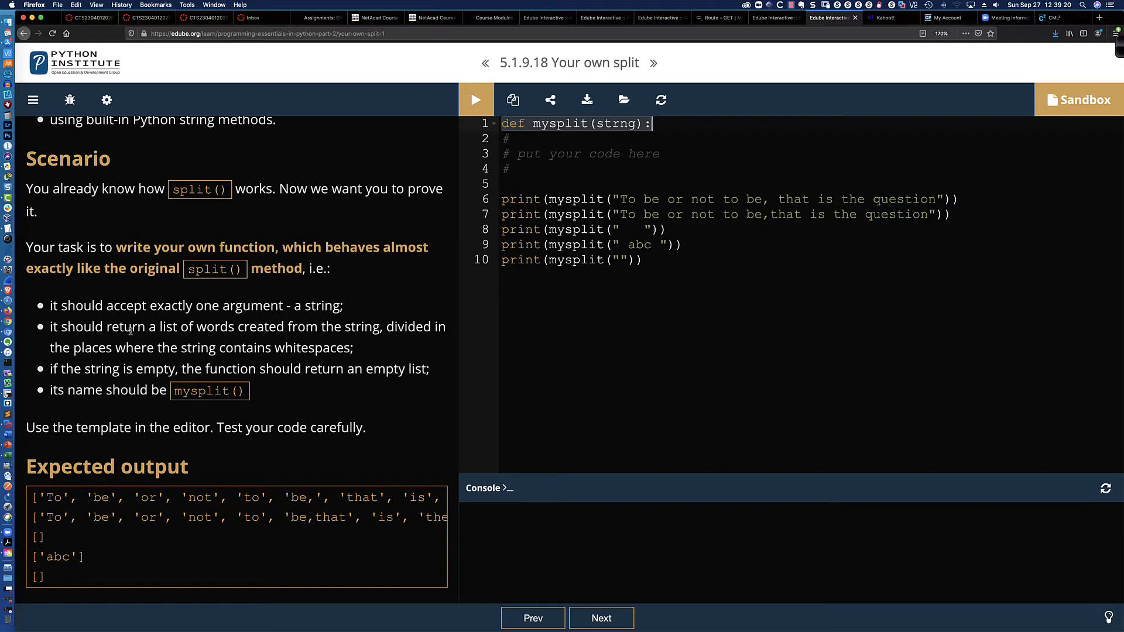
mouse_move(249, 329)
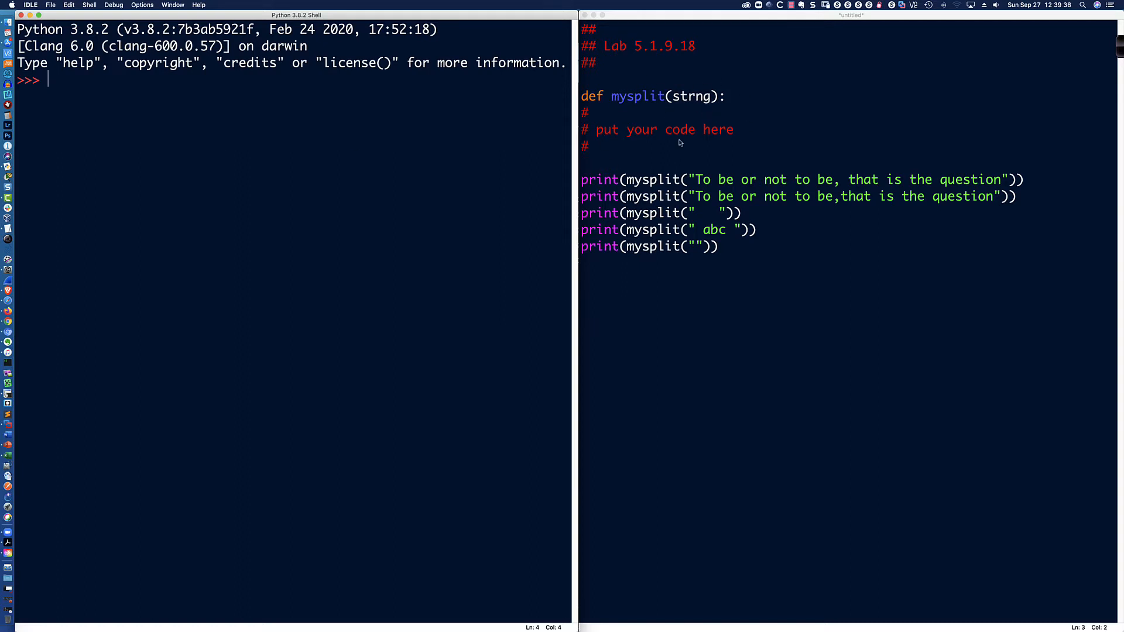
mouse_move(160, 121)
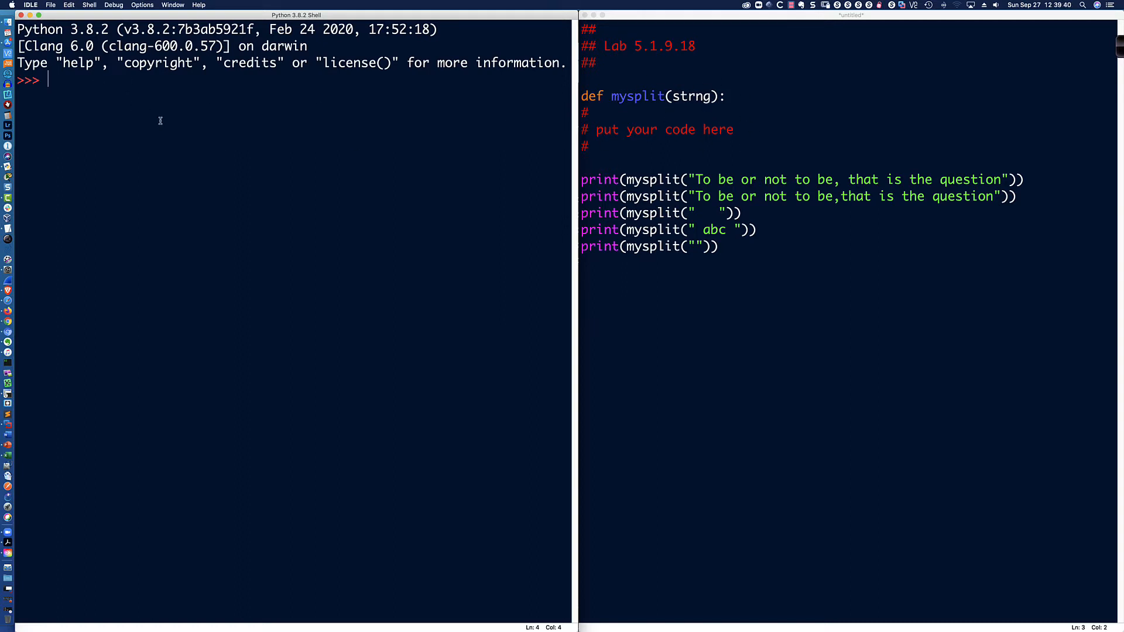
- Run two split() demos in the shell, the second on 'This is my co ol string!', and highlight its result
text('This is my cool strin)
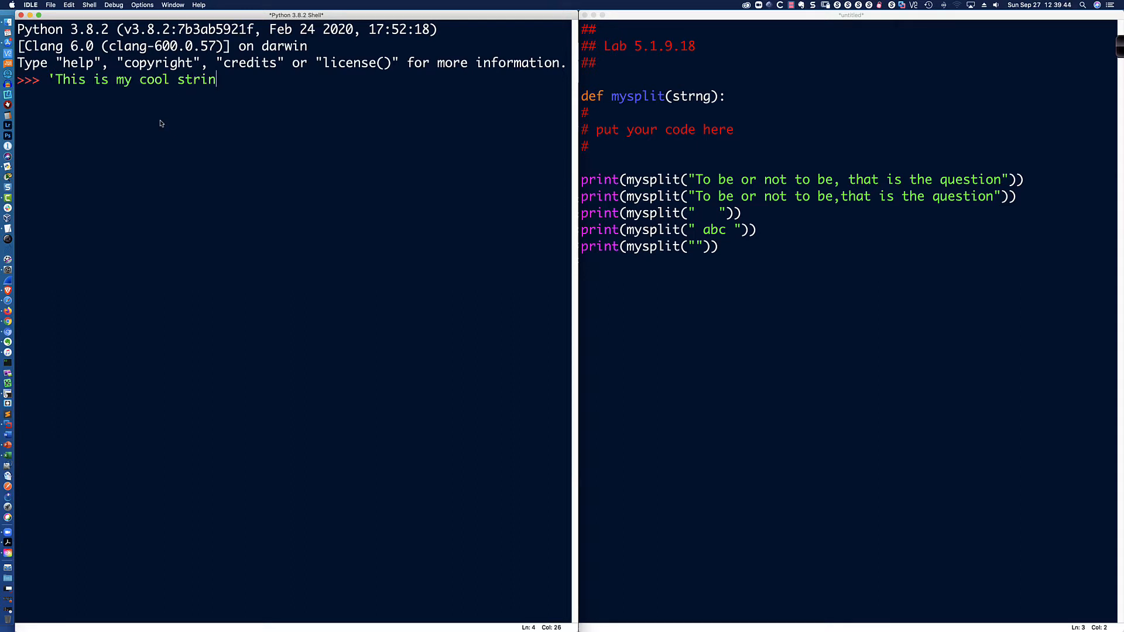
text(g!'.s)
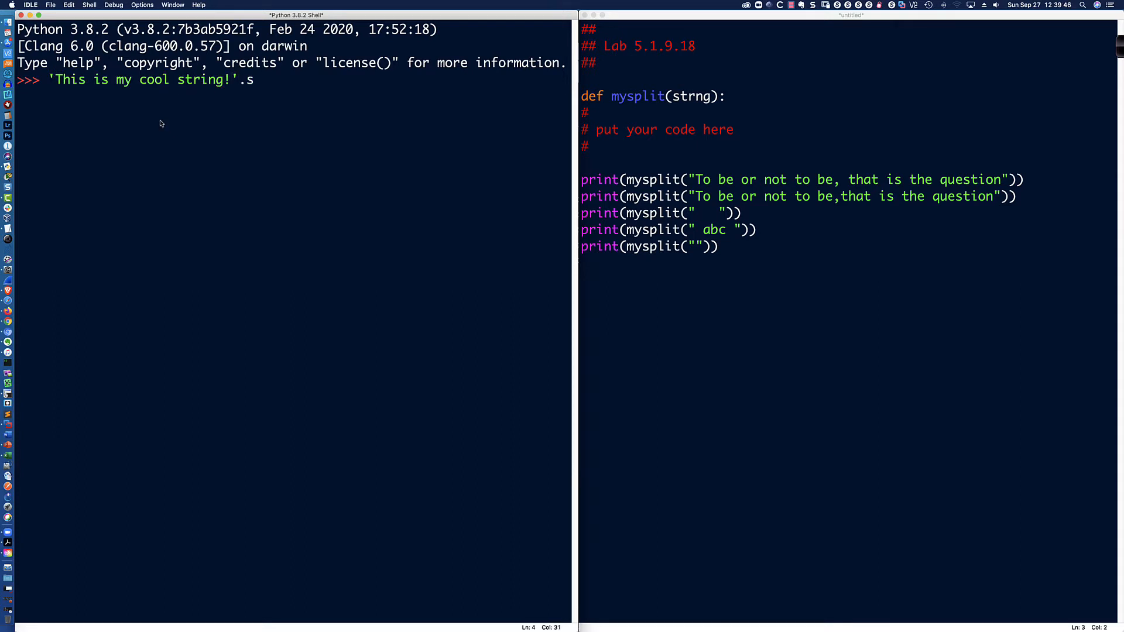
text(plit())
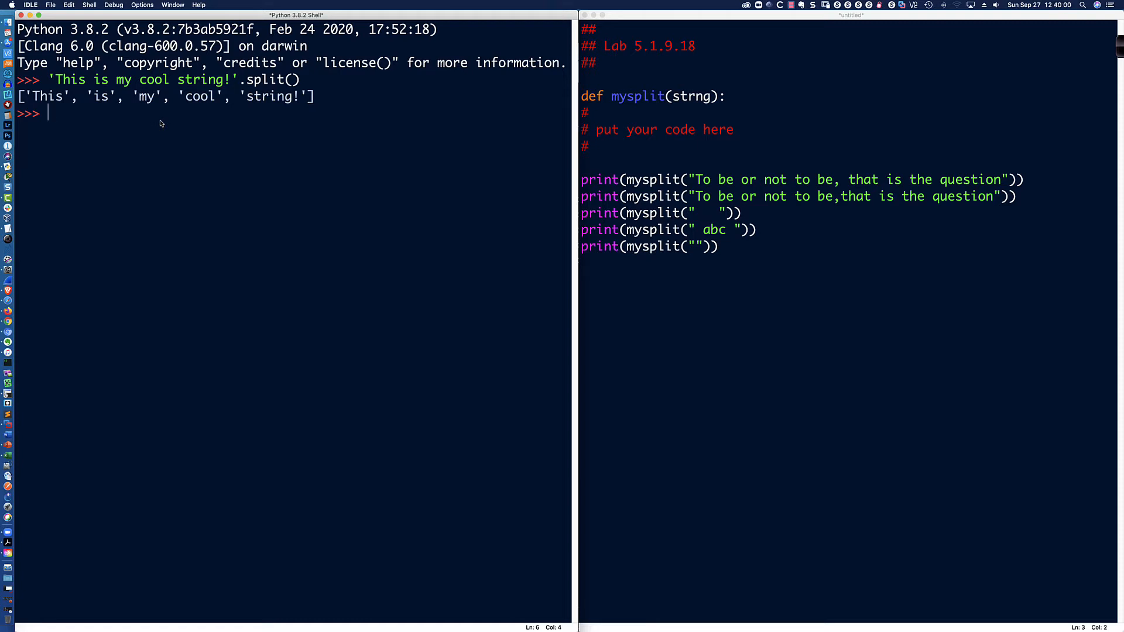
text('This is my)
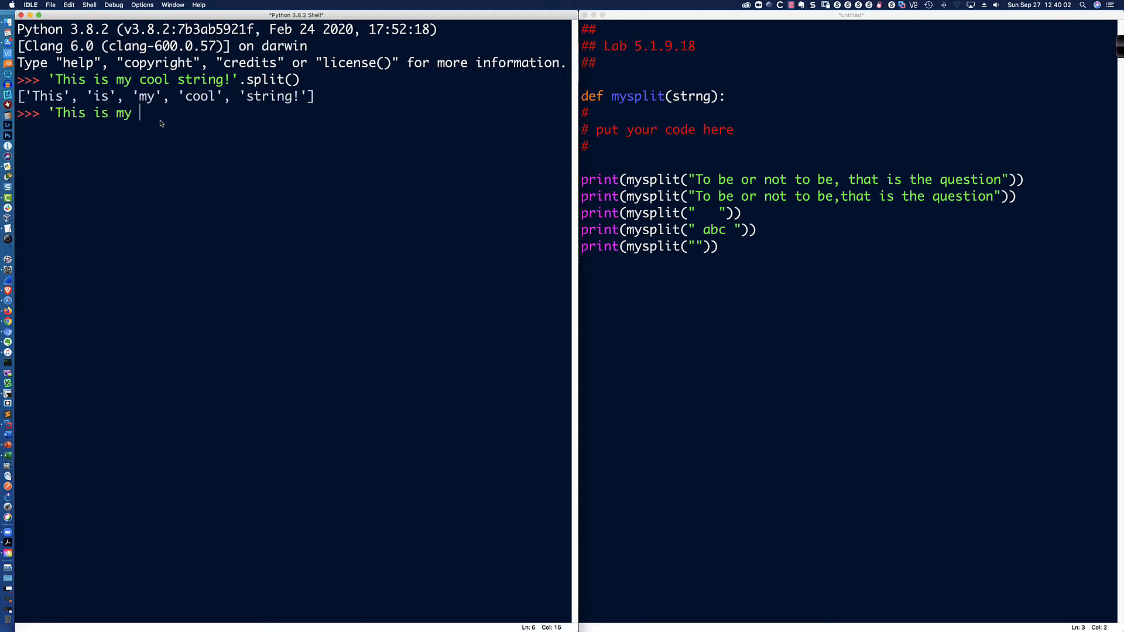
text(co ol)
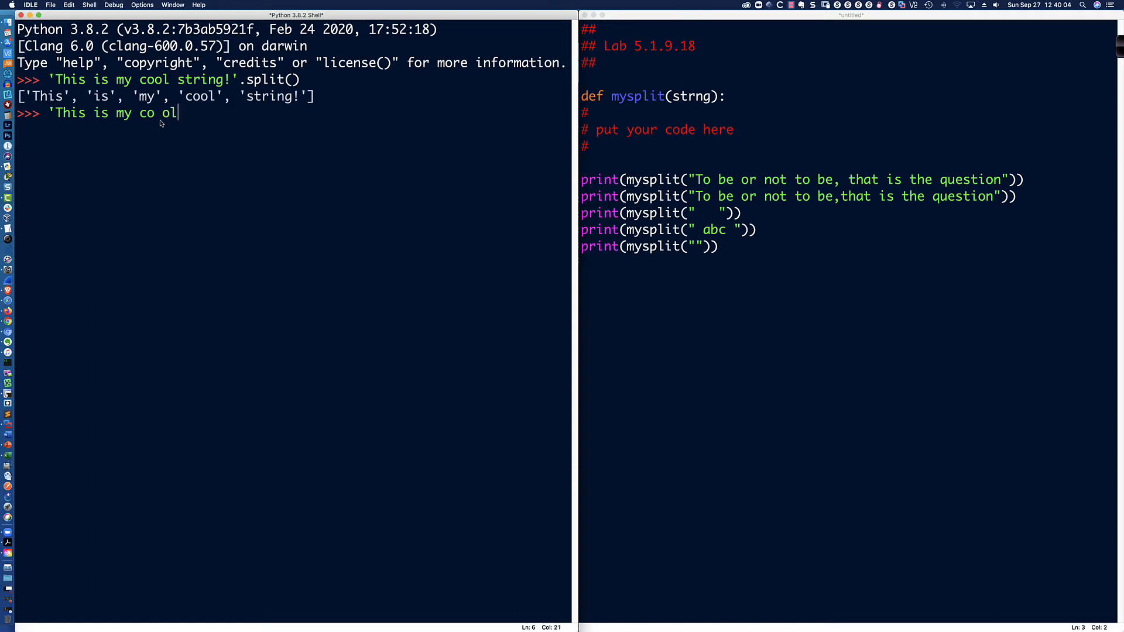
text(string!)
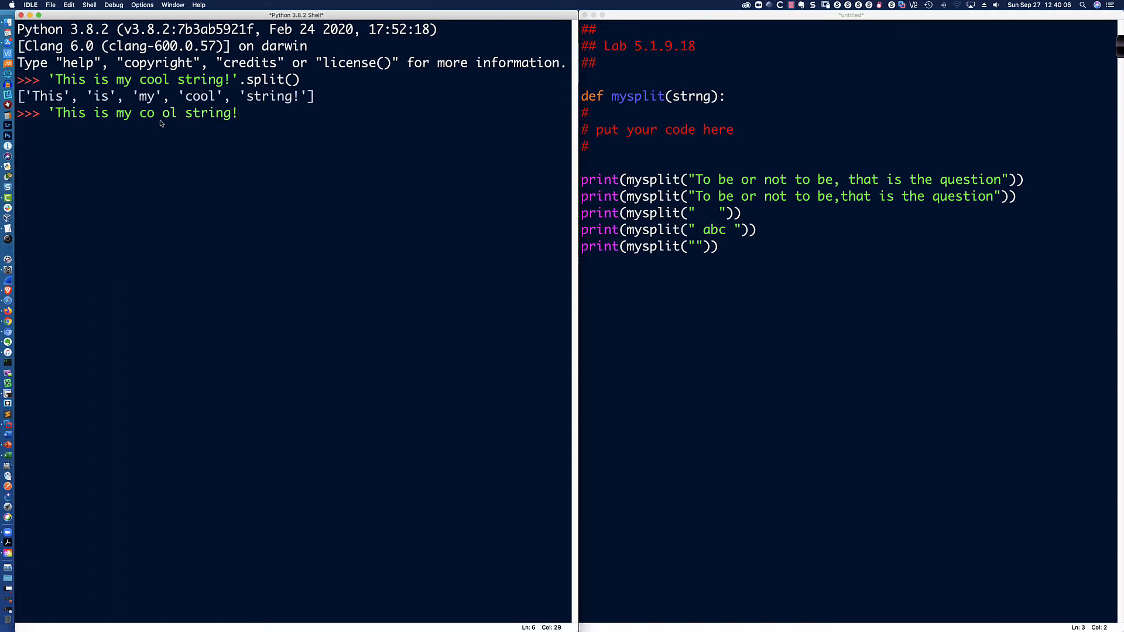
text(.split()
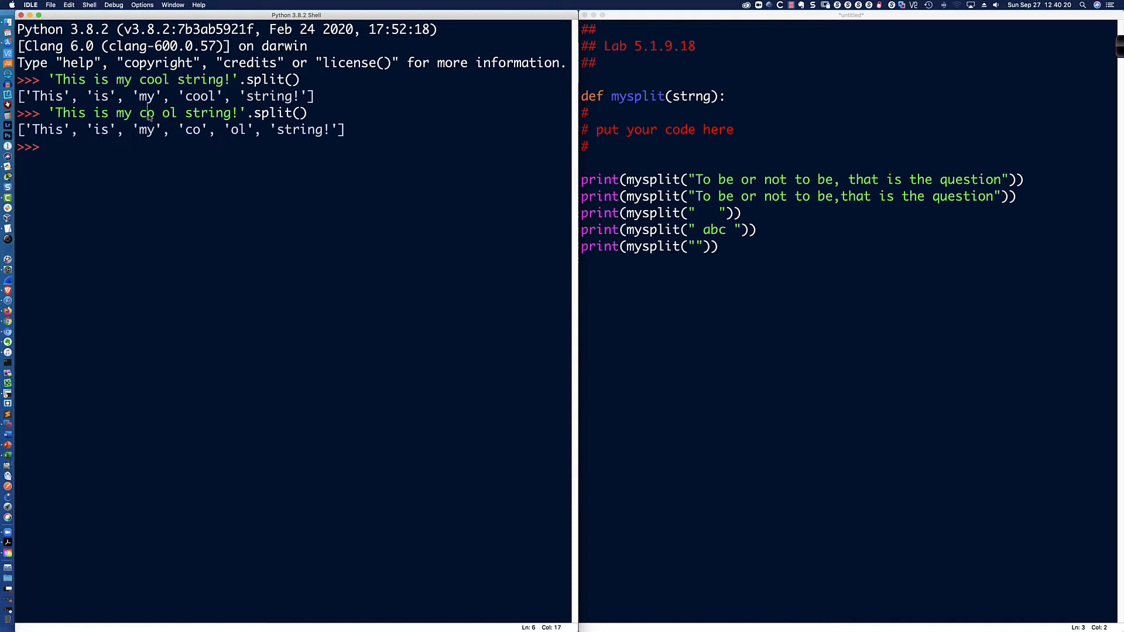
drag(18, 130, 179, 130)
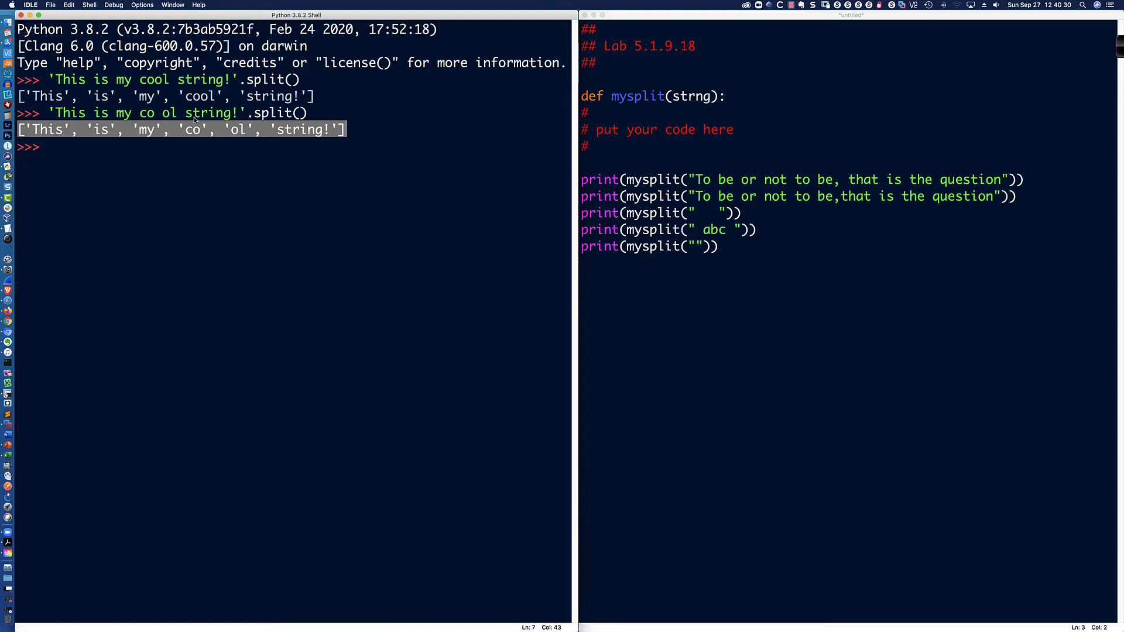
mouse_move(230, 140)
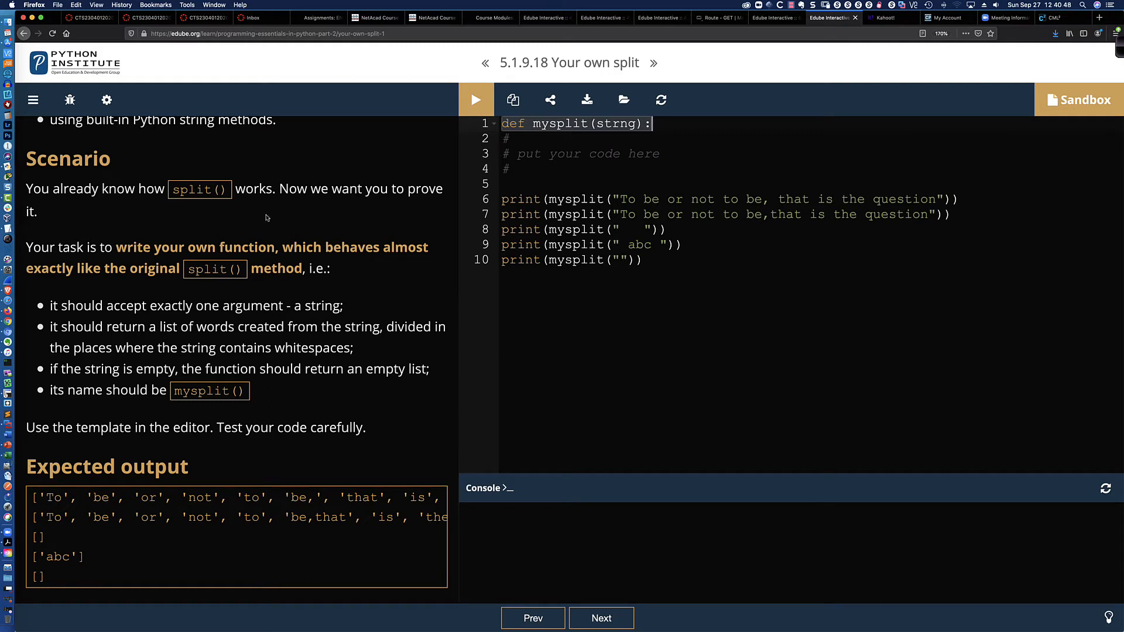
mouse_move(516, 183)
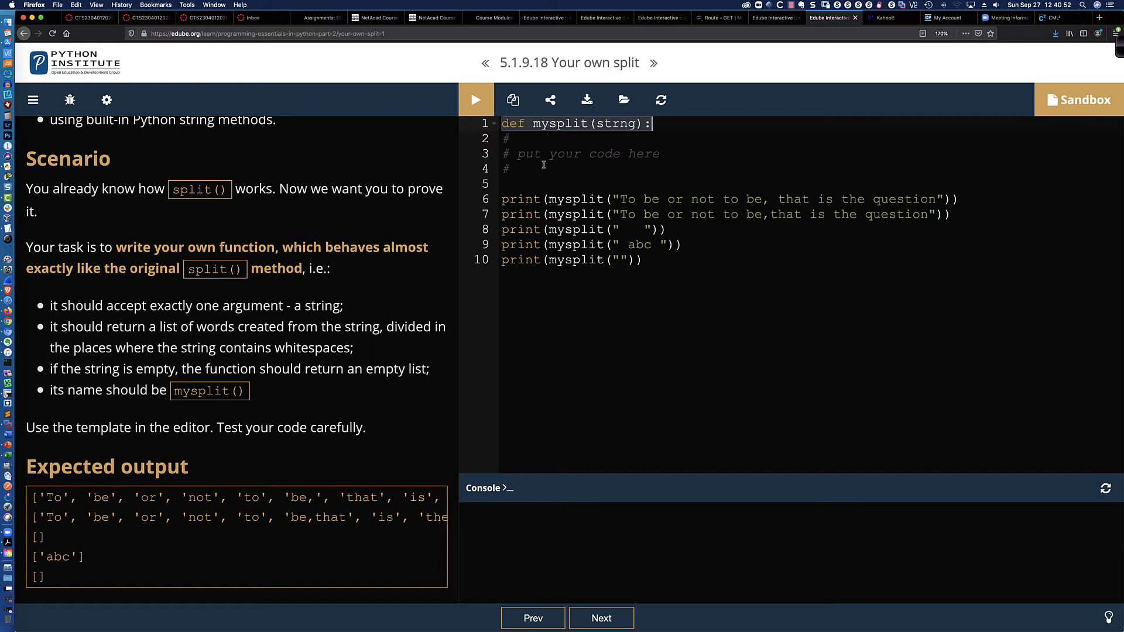
mouse_move(533, 154)
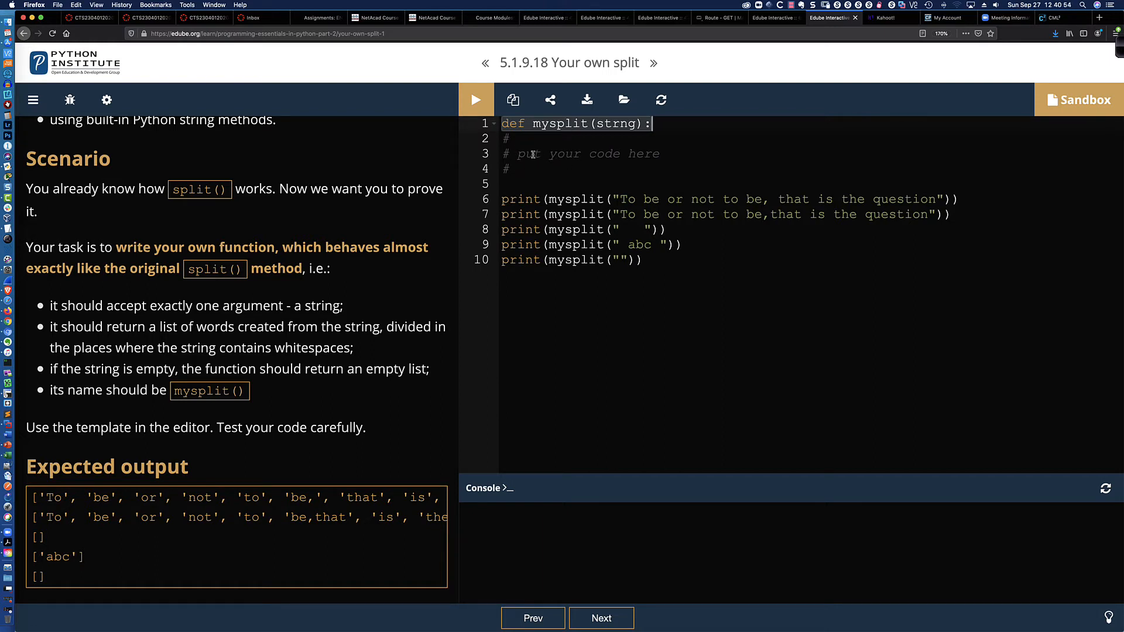
mouse_move(135, 382)
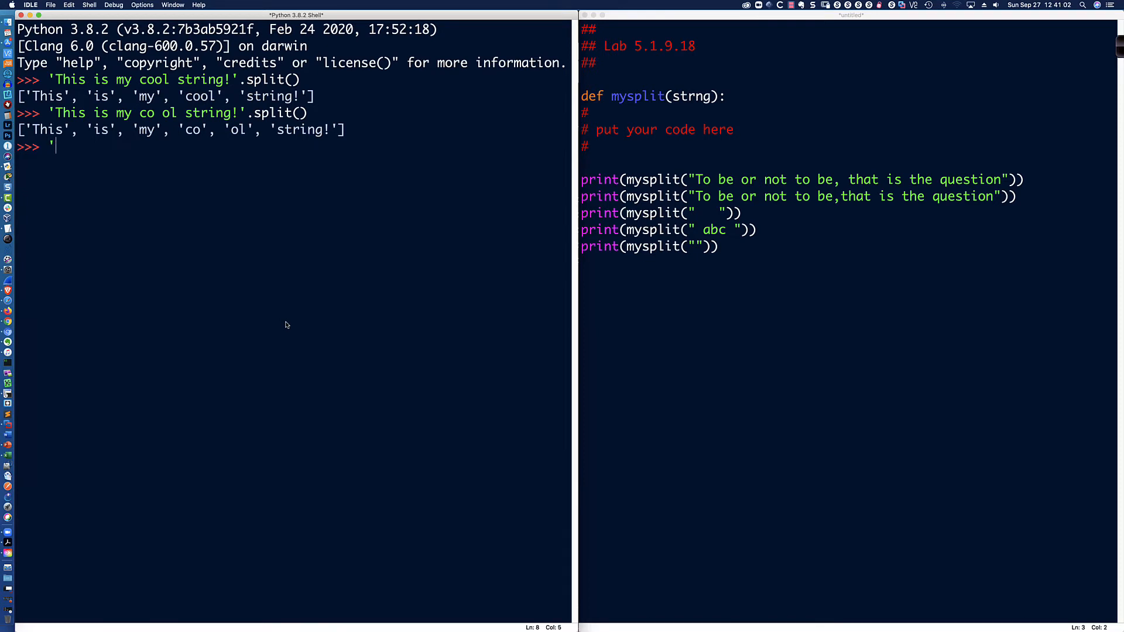
- Enter ' '.split() at the shell prompt to get an empty list
text('.split()
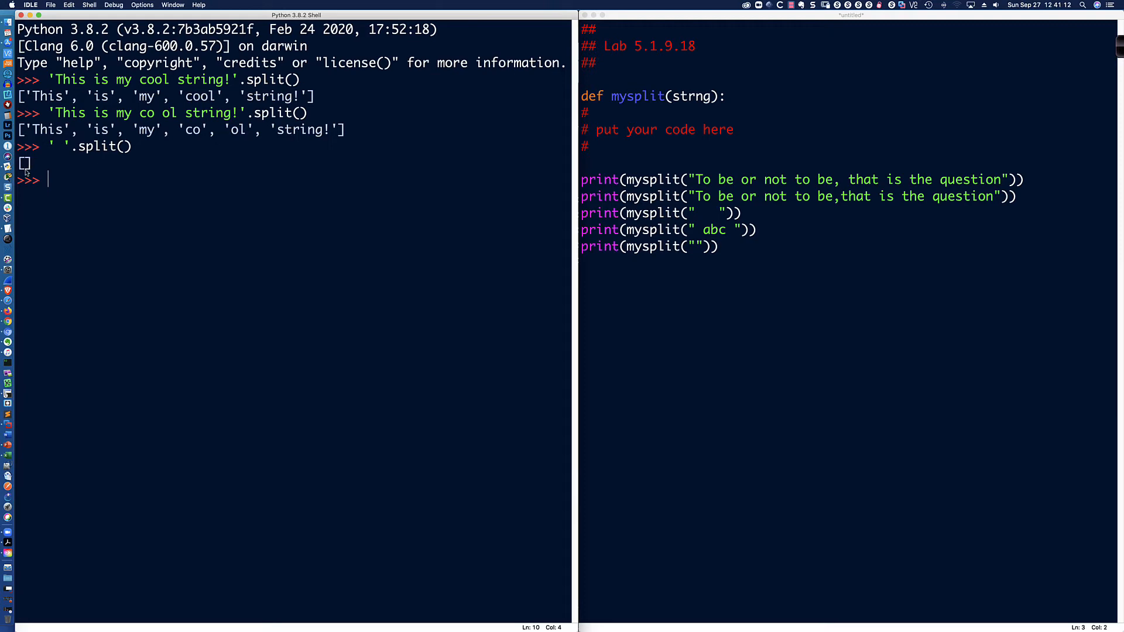
mouse_move(160, 206)
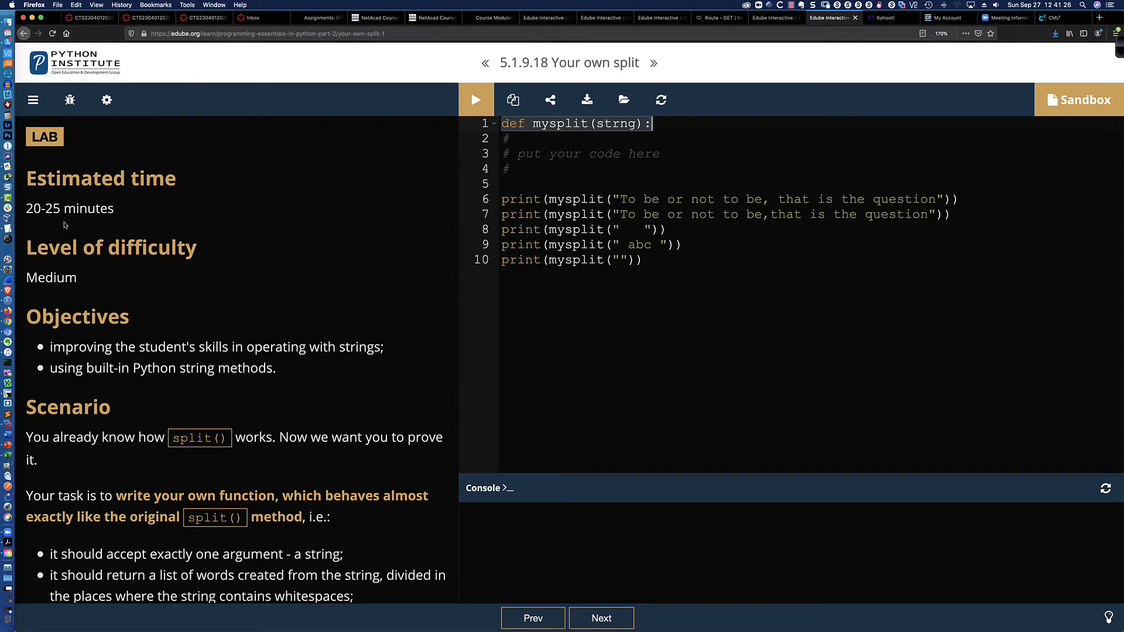
- Scroll the Edube 5.1.9.18 lab instructions in Firefox
scroll(down, 3)
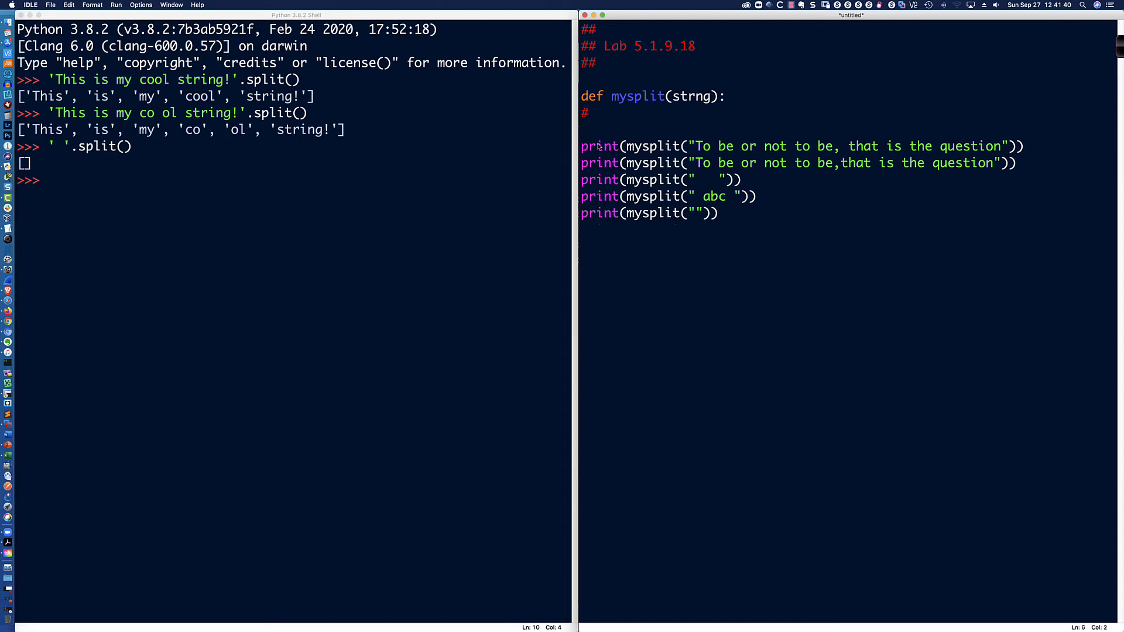
- Replace mysplit's placeholder comments with return strng.split() and run the module with F5
key(enter)
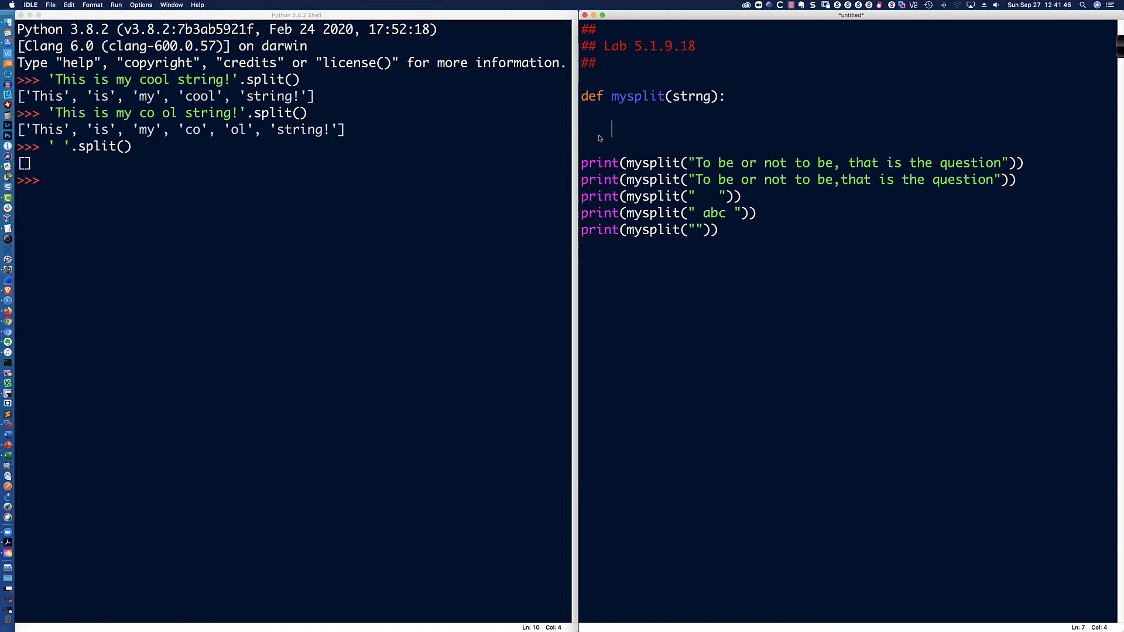
double_click(690, 97)
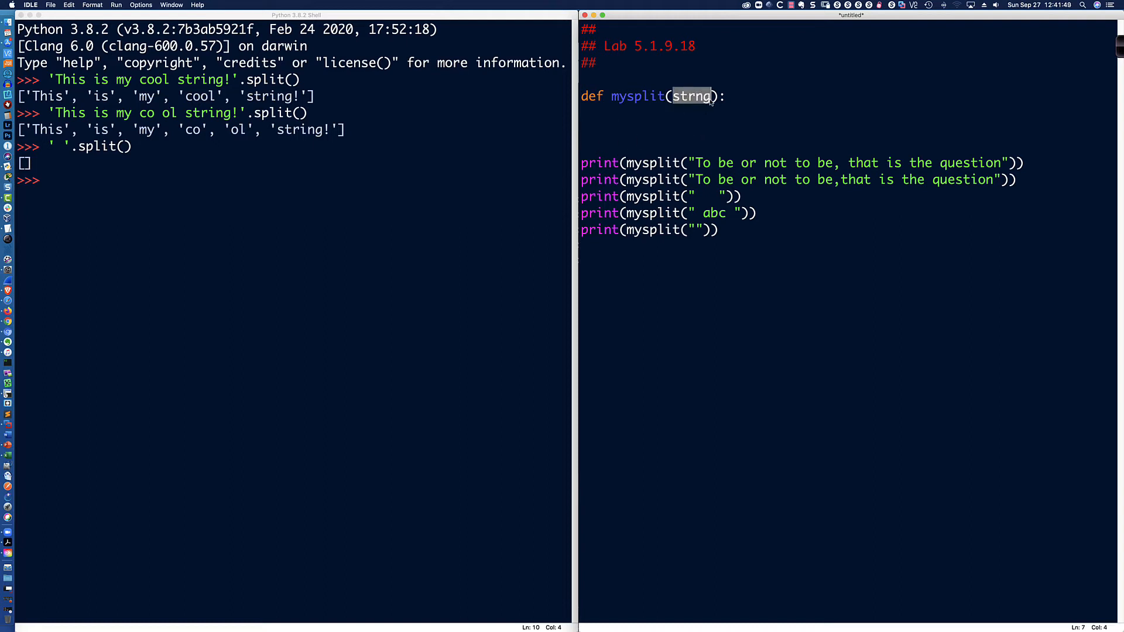
click(606, 130)
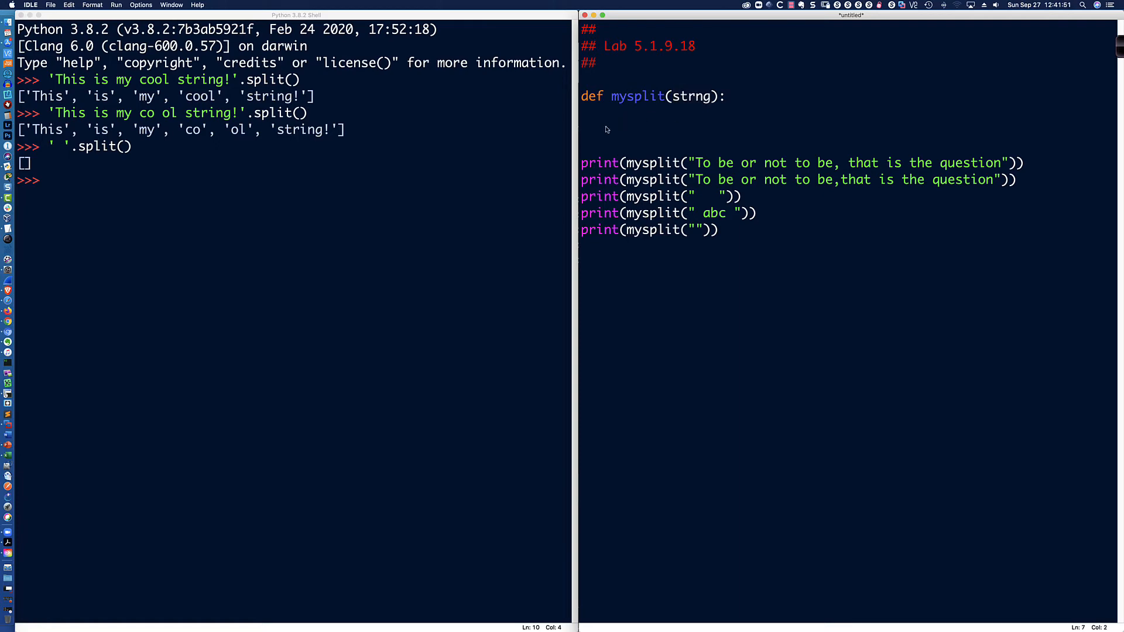
text(return)
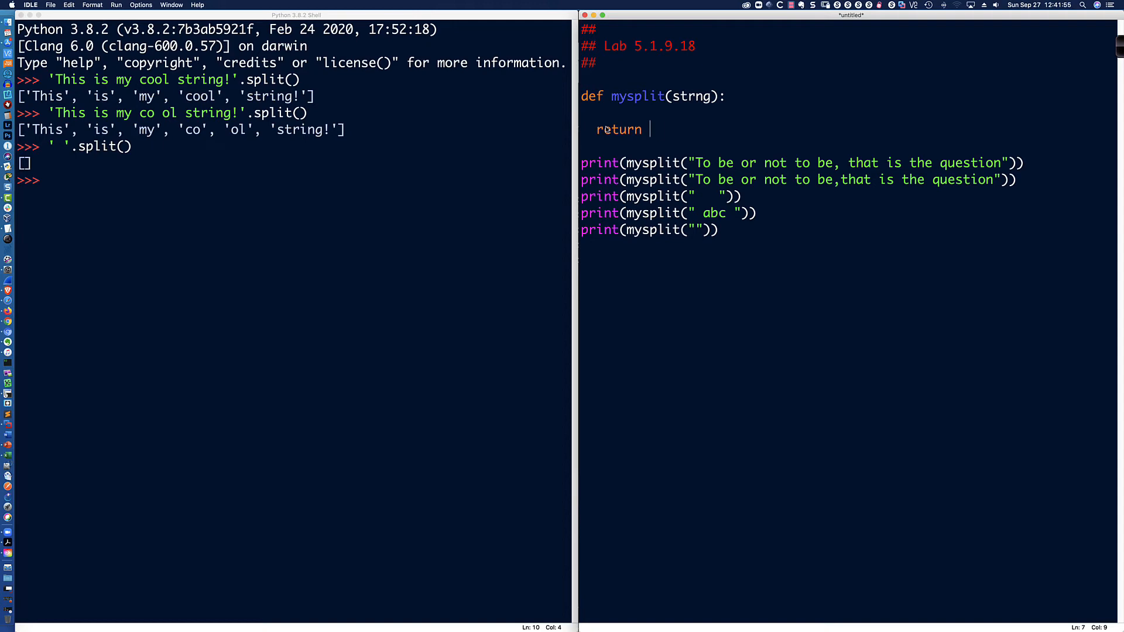
text(strng)
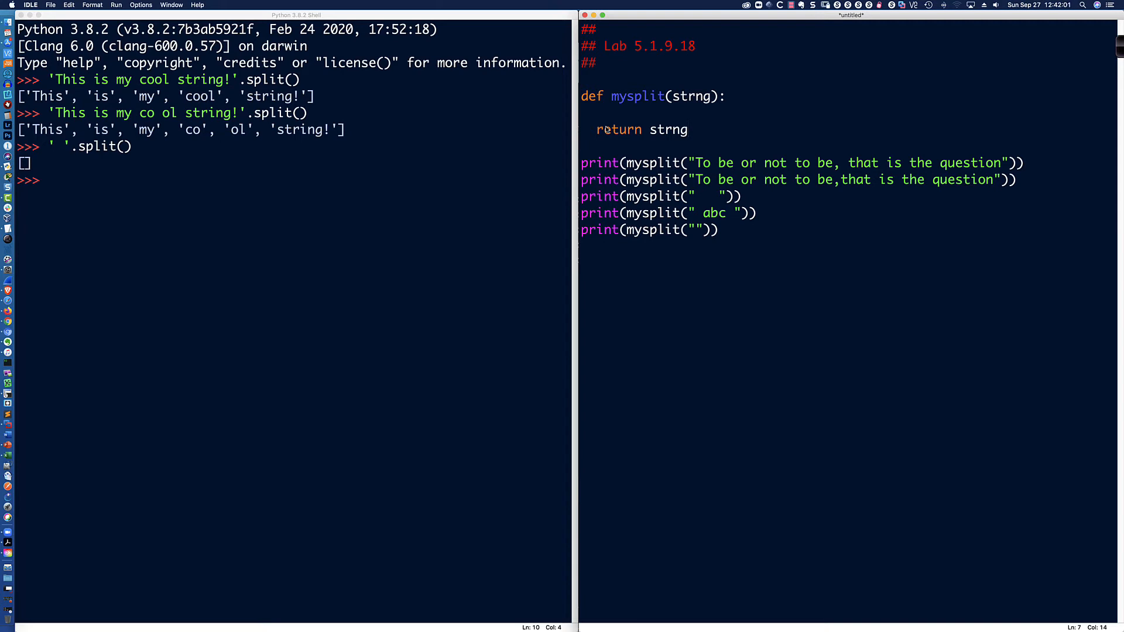
text(.split())
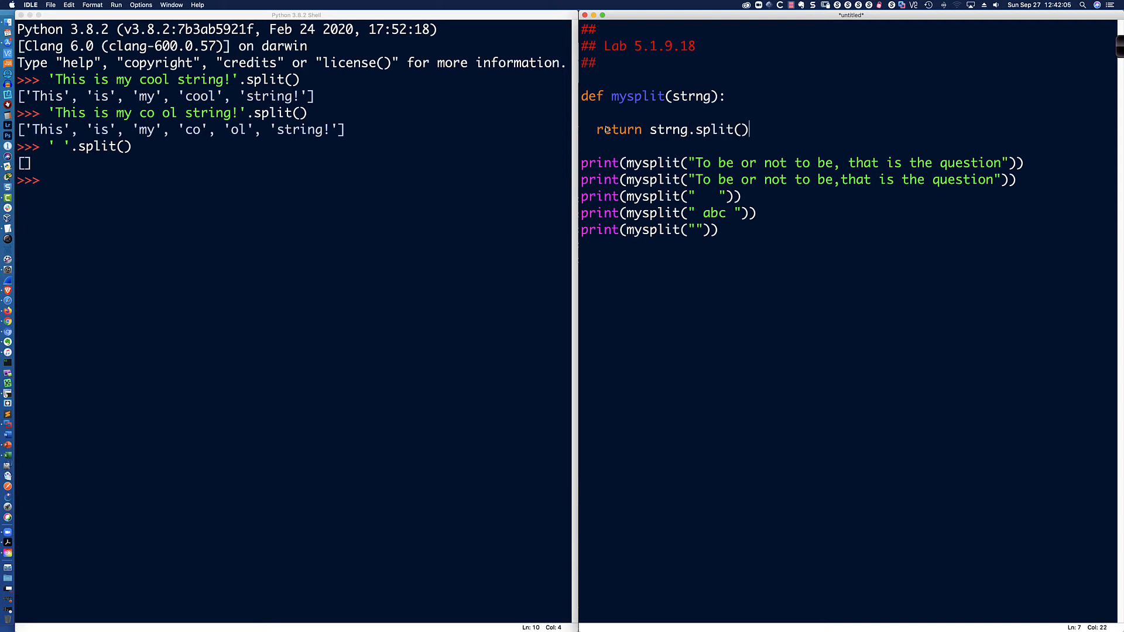
mouse_move(693, 157)
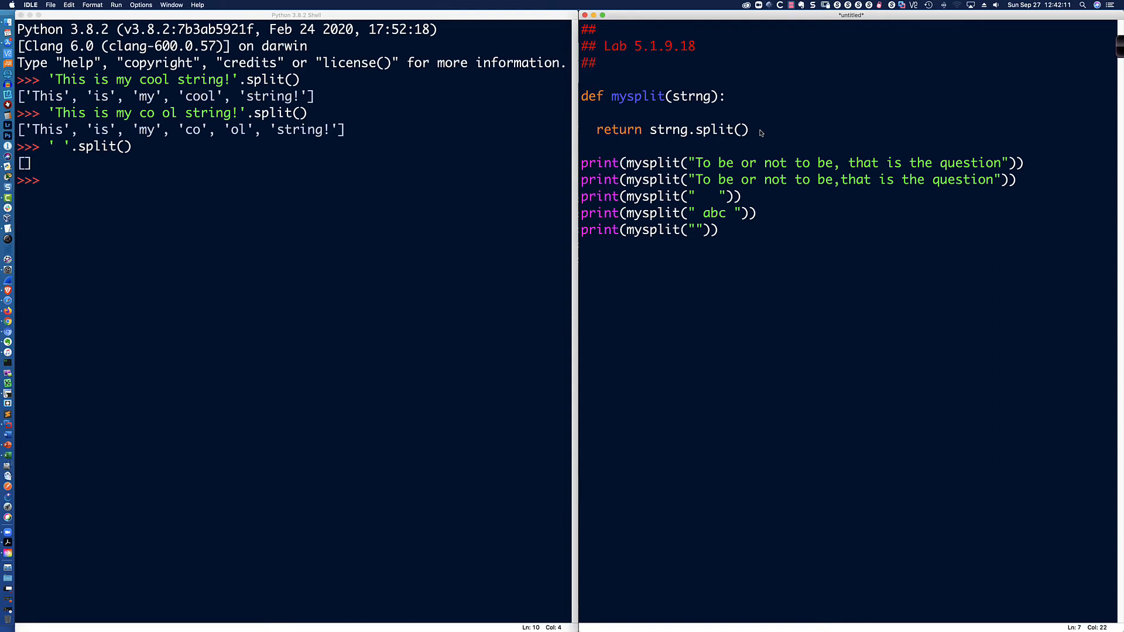
key(F5)
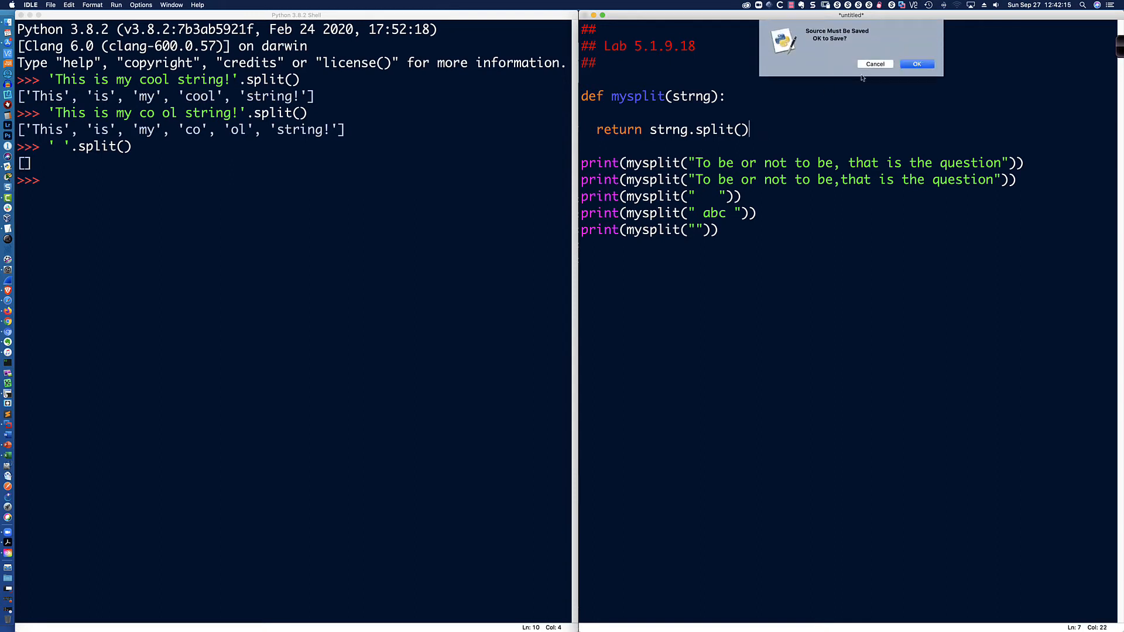
- Agree to save and store the script as 5.1.9.18.py in Downloads
click(917, 64)
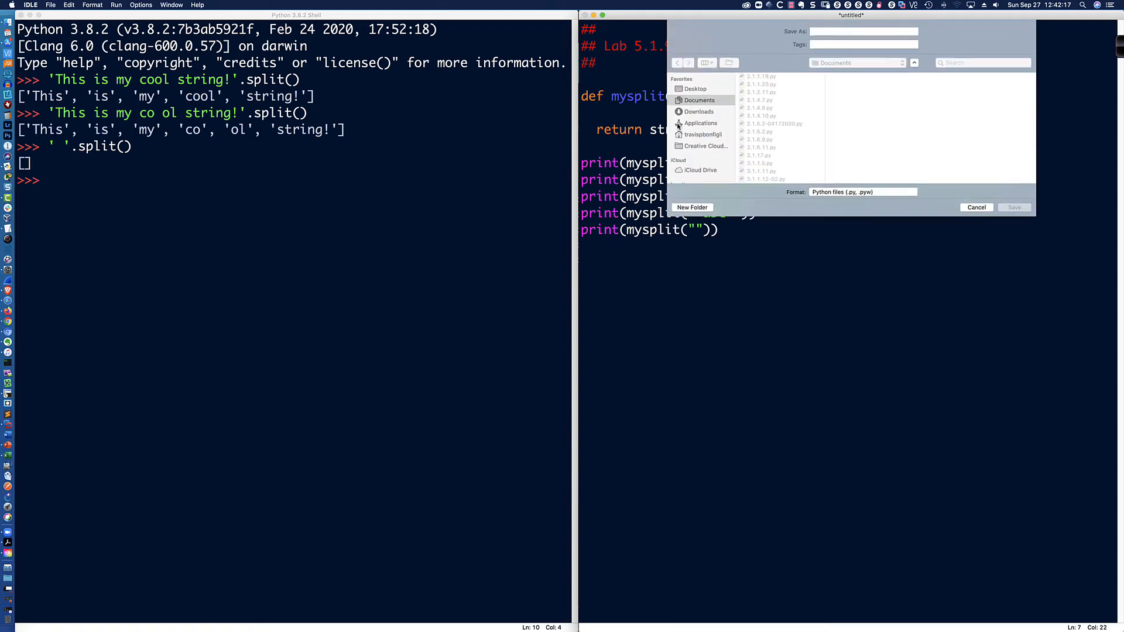
click(699, 111)
text(5.1.9.1)
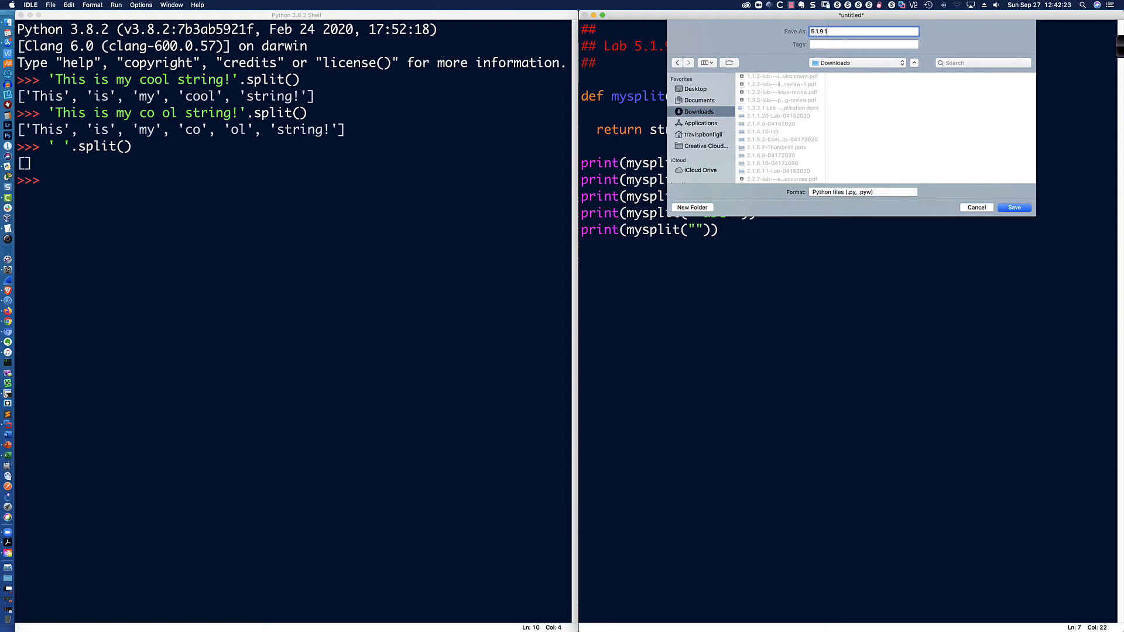
click(1013, 207)
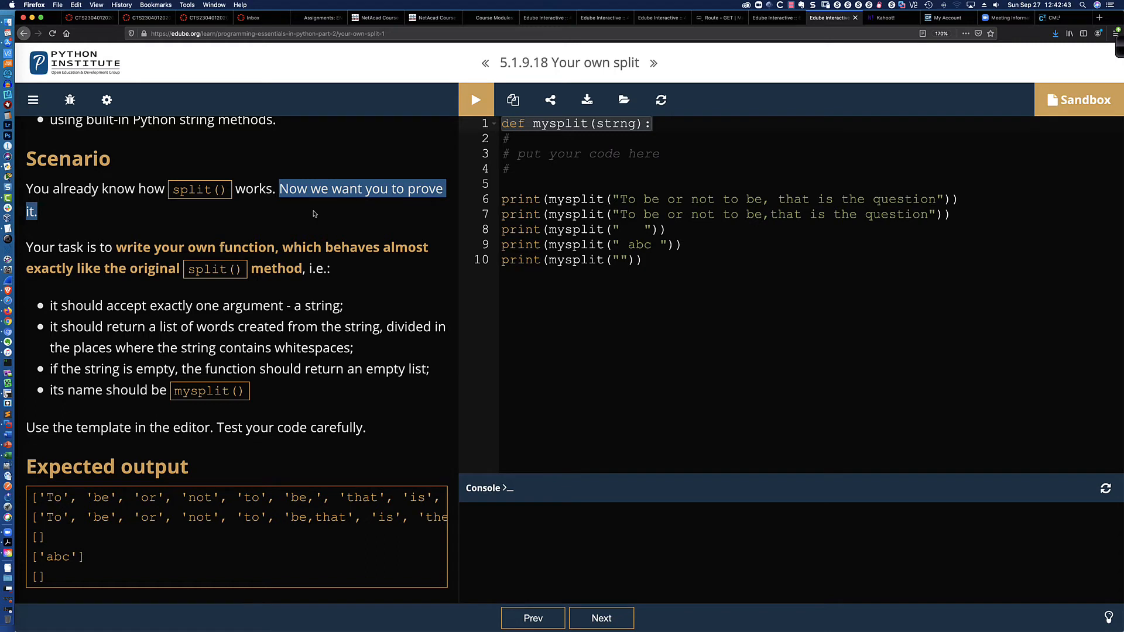
mouse_move(400, 220)
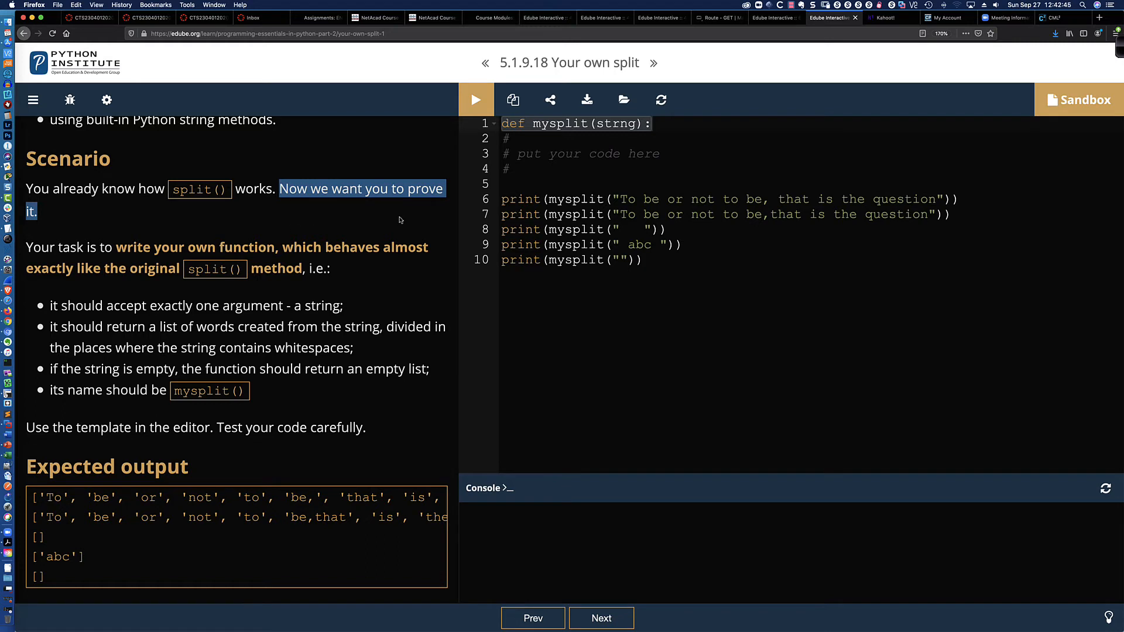
- Reread the lab's scenario and expected output in Firefox
click(381, 217)
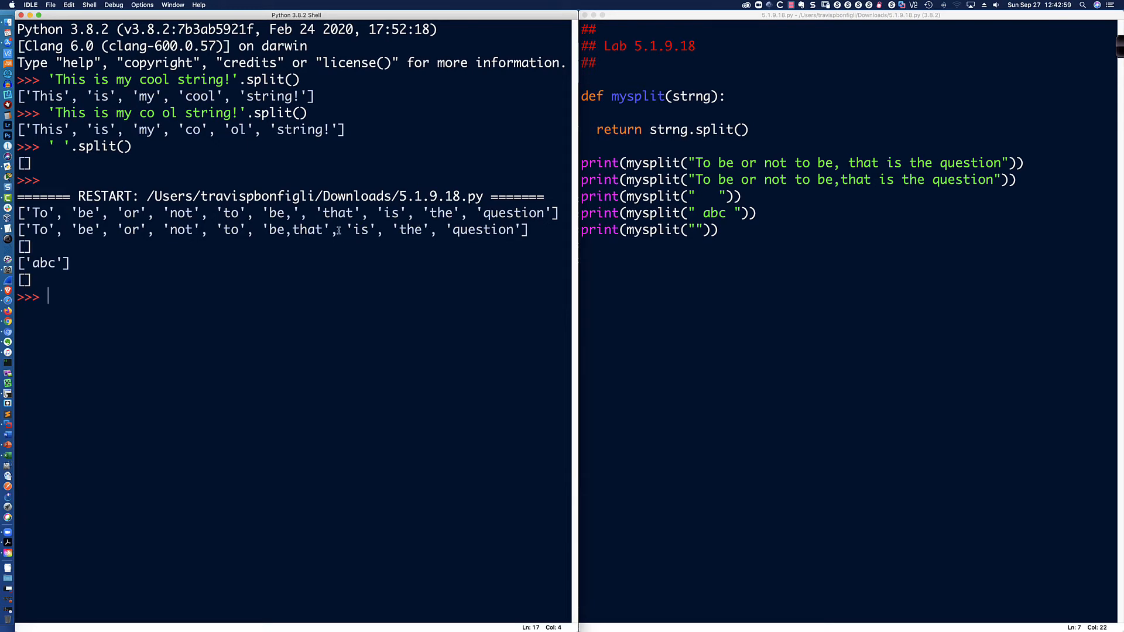
mouse_move(362, 229)
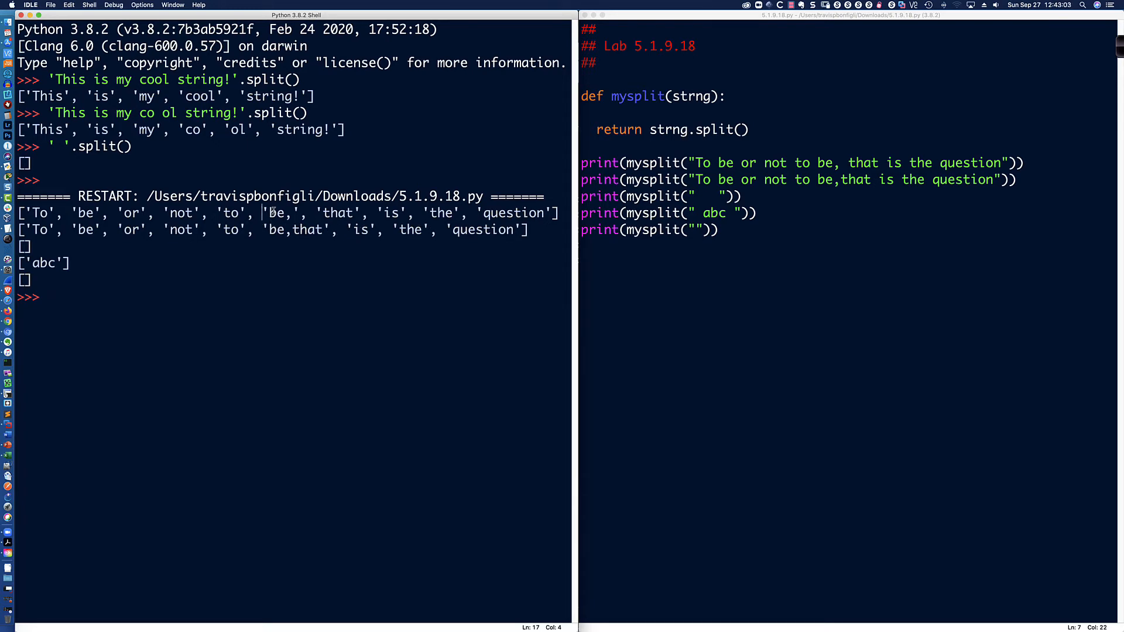
- Highlight 'be,that' in the 5.1.9.18.py run output, then return to the shell prompt
double_click(297, 230)
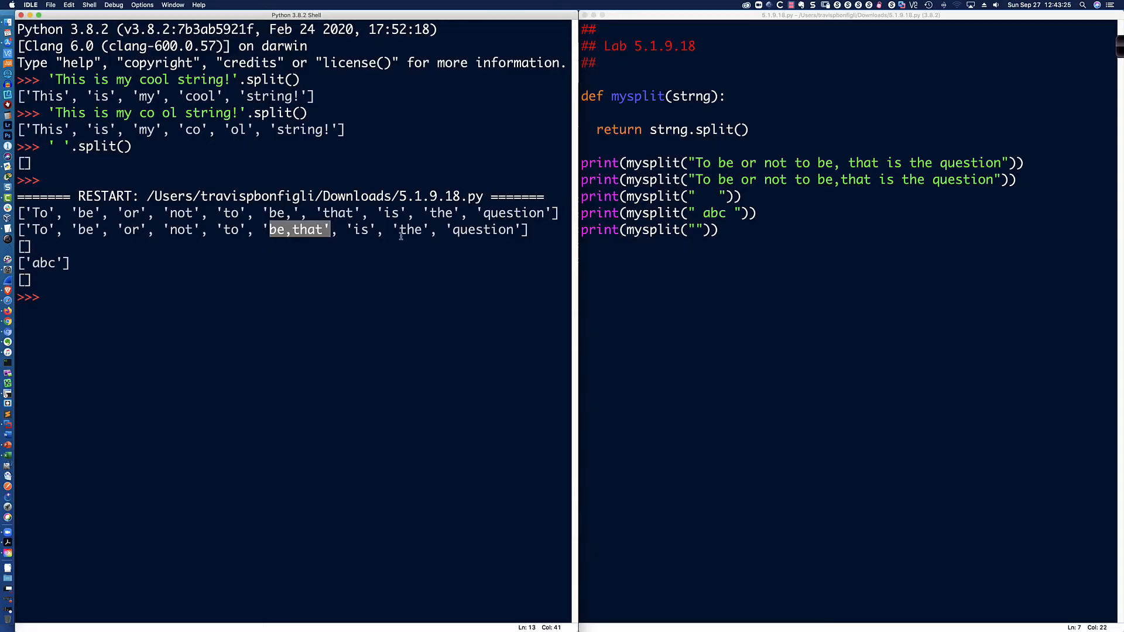
click(48, 297)
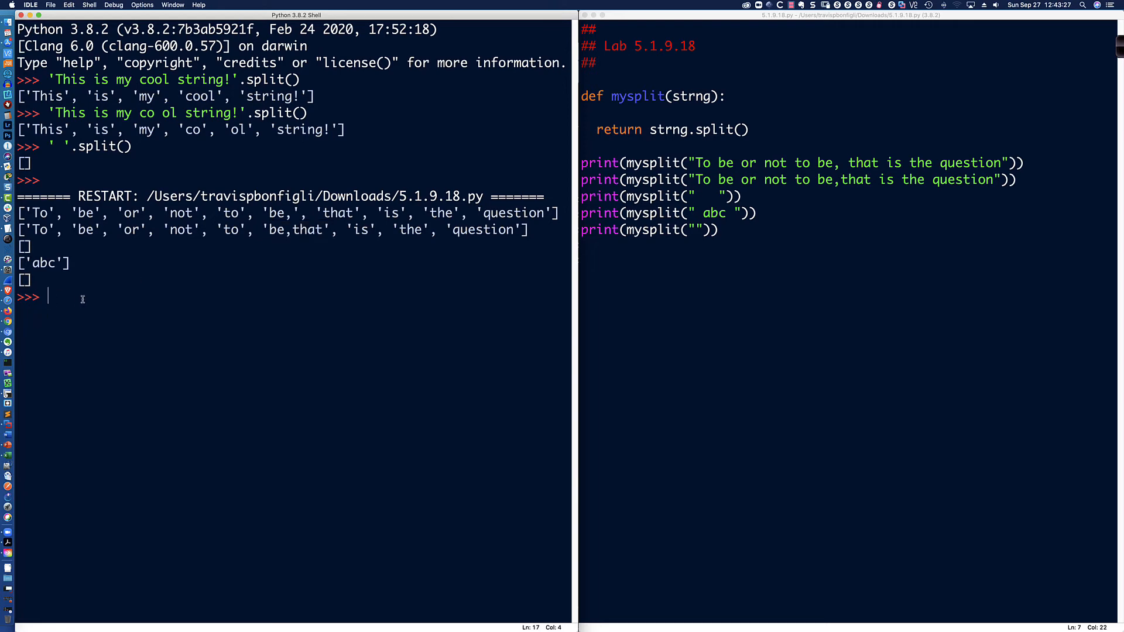
mouse_move(787, 101)
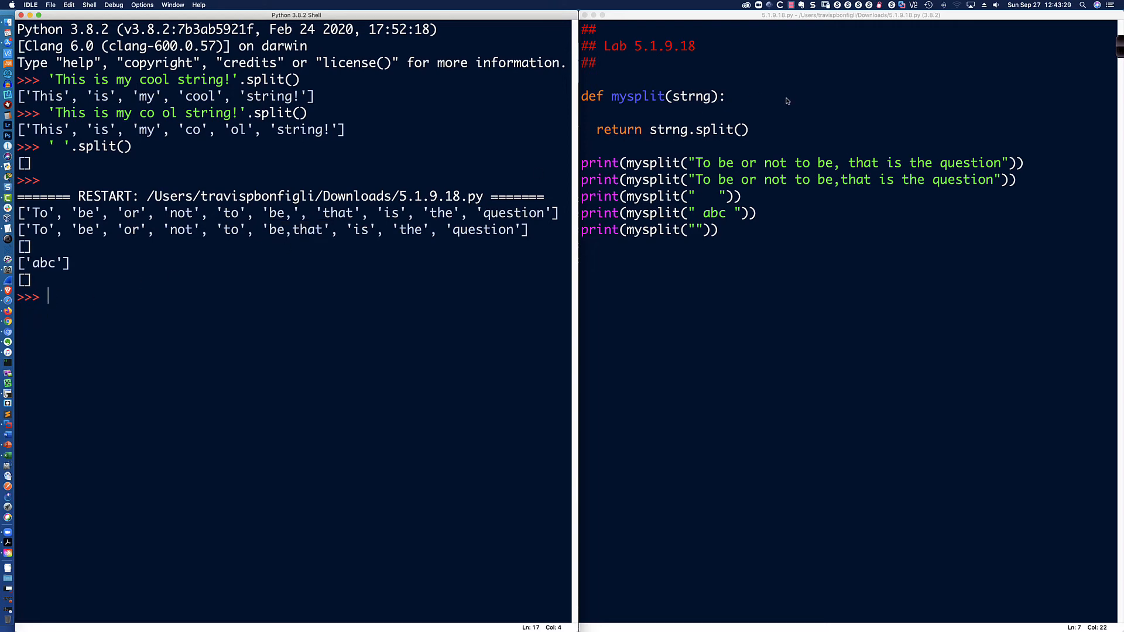